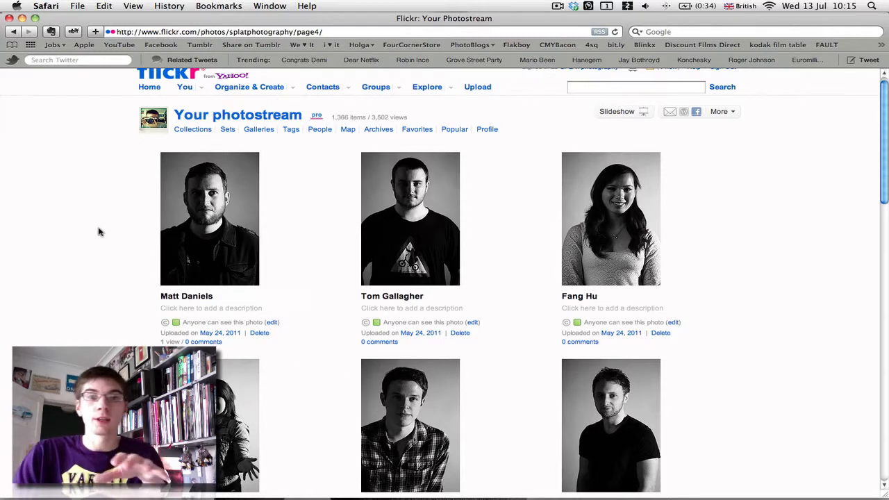
# Step: Bring up the colour self-portrait IMG_0005.JPG in Preview
pyautogui.scroll(-3)
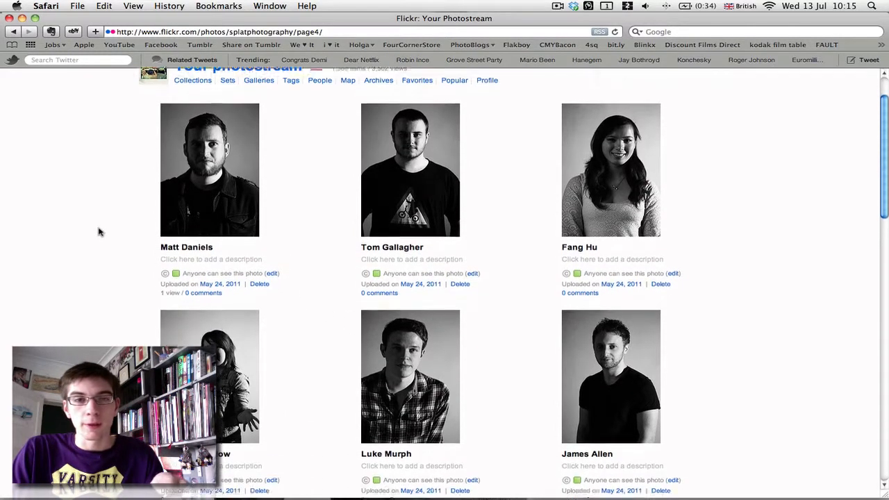
pyautogui.scroll(-3)
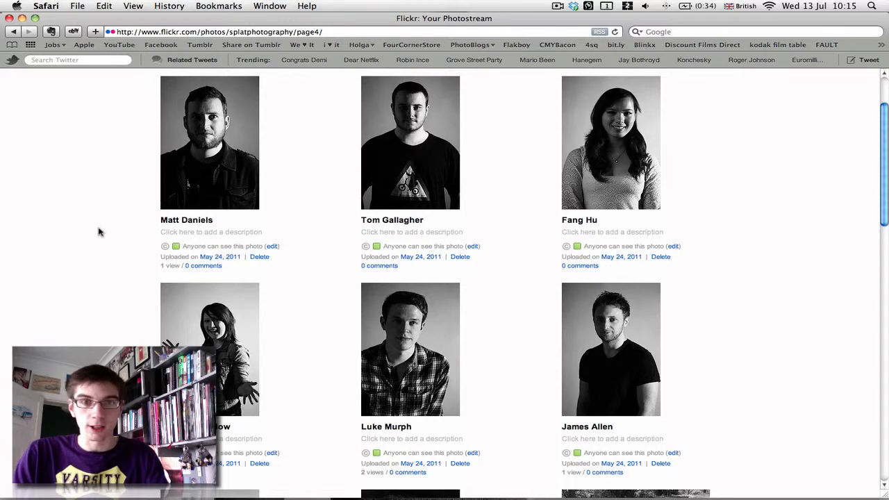
pyautogui.scroll(-3)
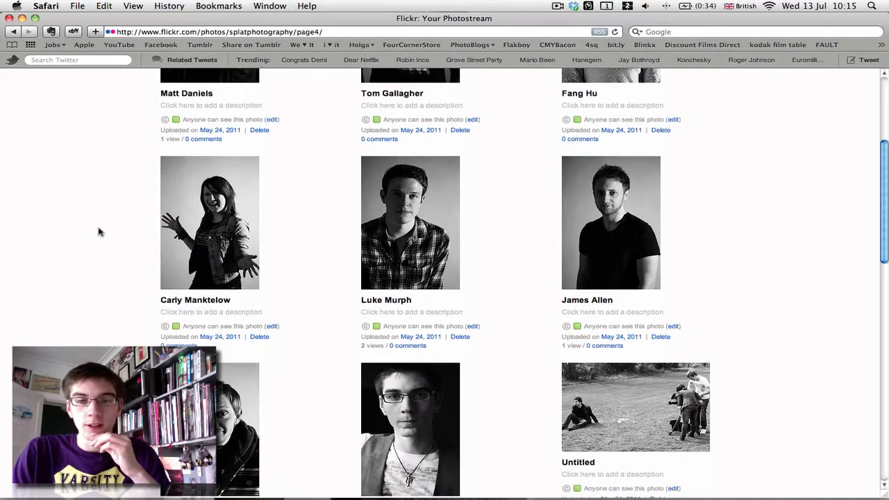
pyautogui.scroll(-3)
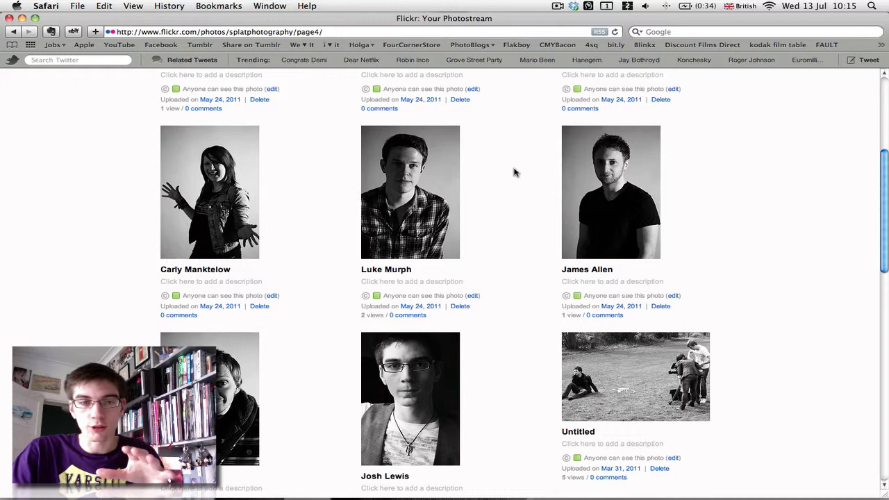
pyautogui.scroll(-3)
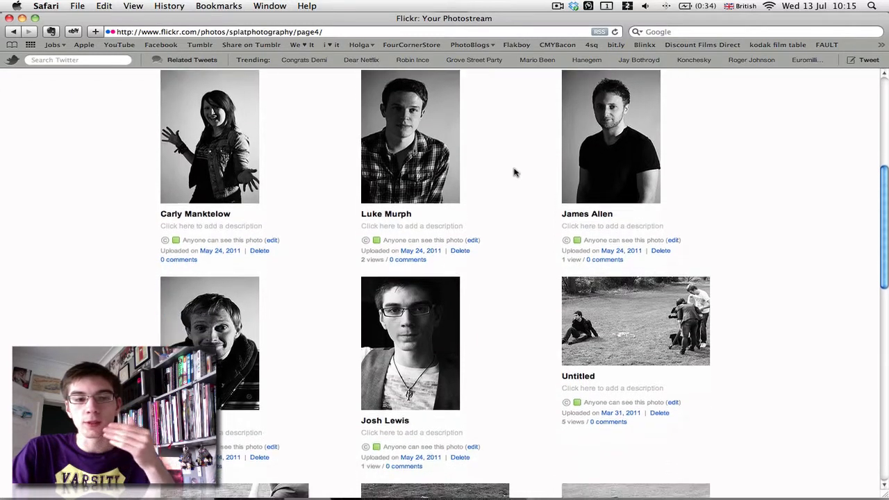
pyautogui.scroll(-3)
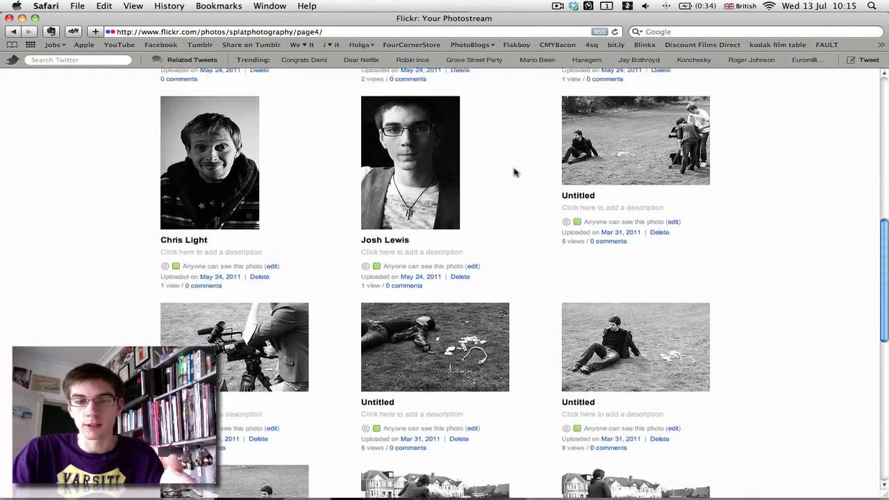
pyautogui.scroll(-3)
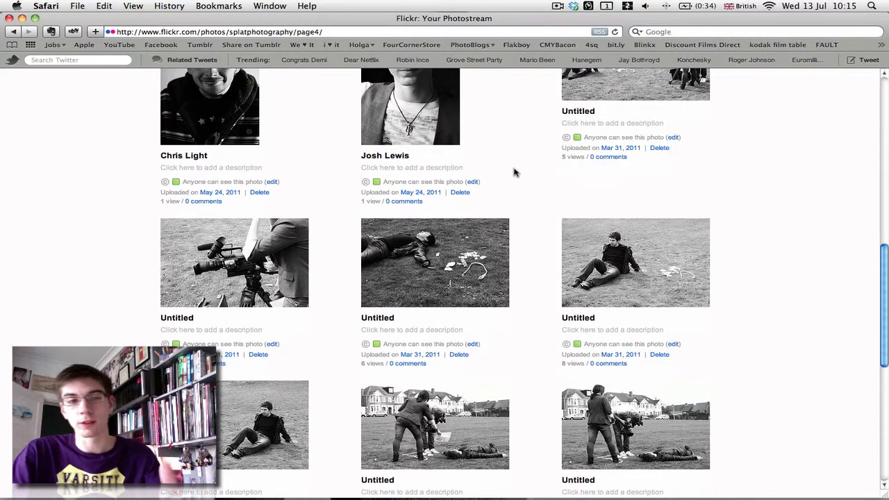
pyautogui.scroll(-3)
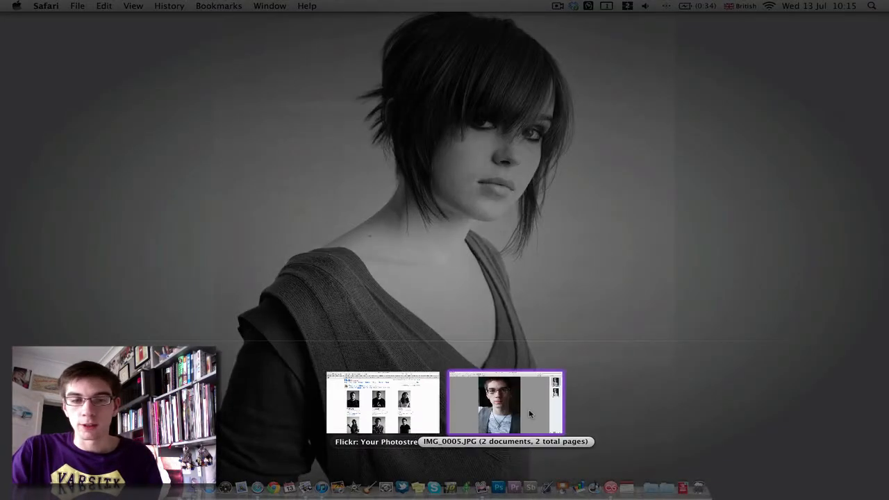
pyautogui.click(506, 403)
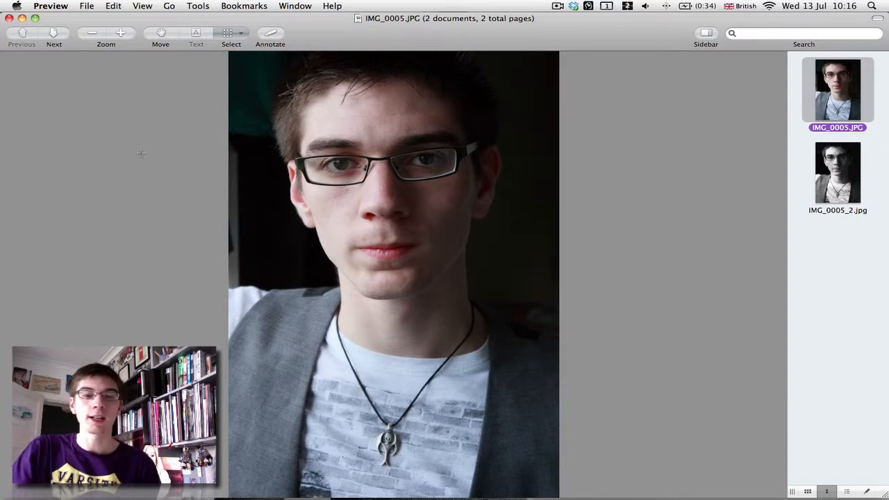
# Step: Compare with the black-and-white IMG_0005_2.jpg, return to colour, and launch Photoshop
pyautogui.click(838, 172)
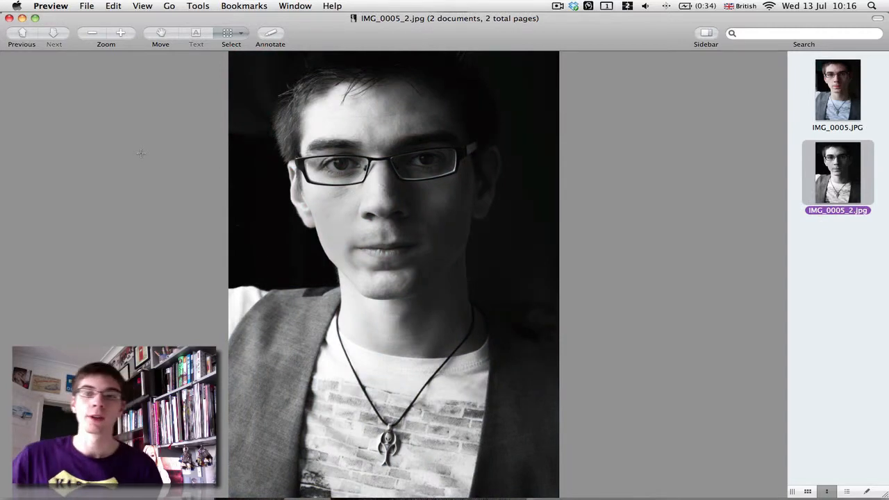
pyautogui.click(836, 91)
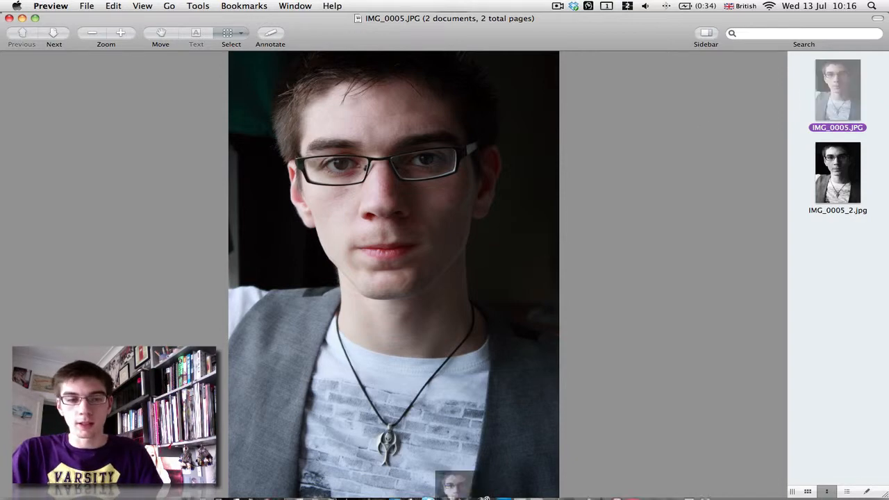
pyautogui.click(498, 480)
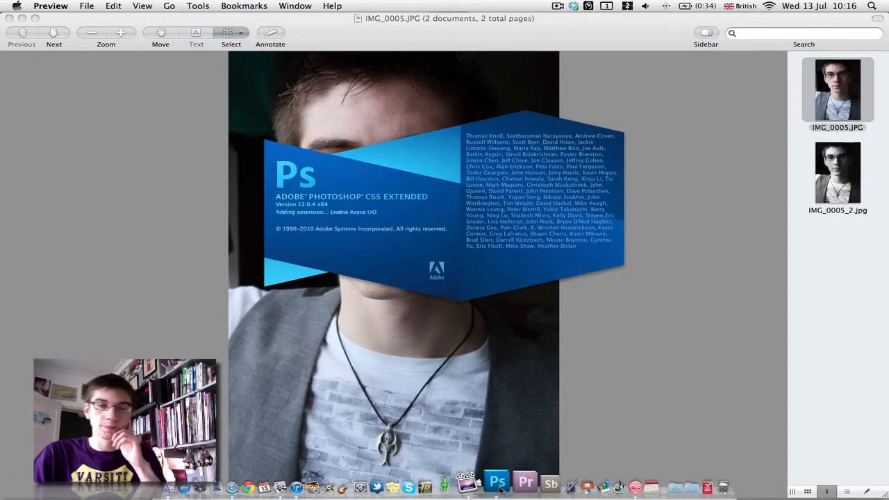
# Step: Show the portrait IMG_0005.JPG in Full Screen Mode With Menu Bar as a single Background layer
pyautogui.click(497, 481)
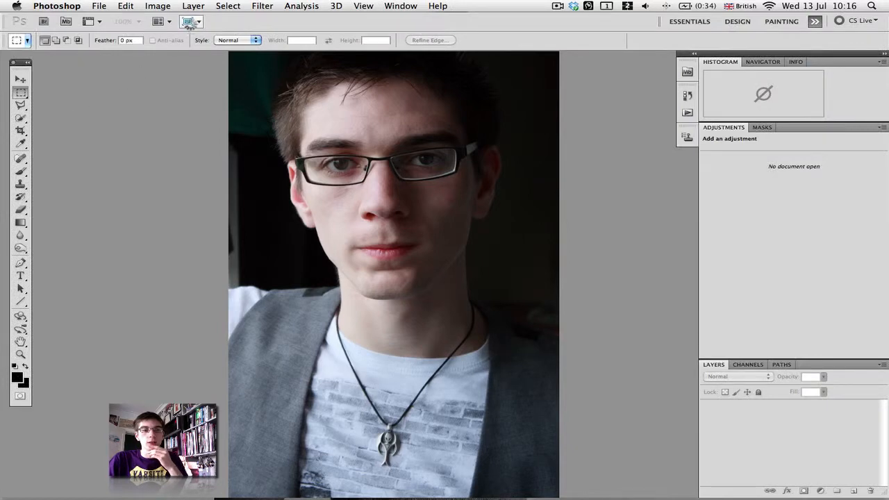
pyautogui.click(189, 21)
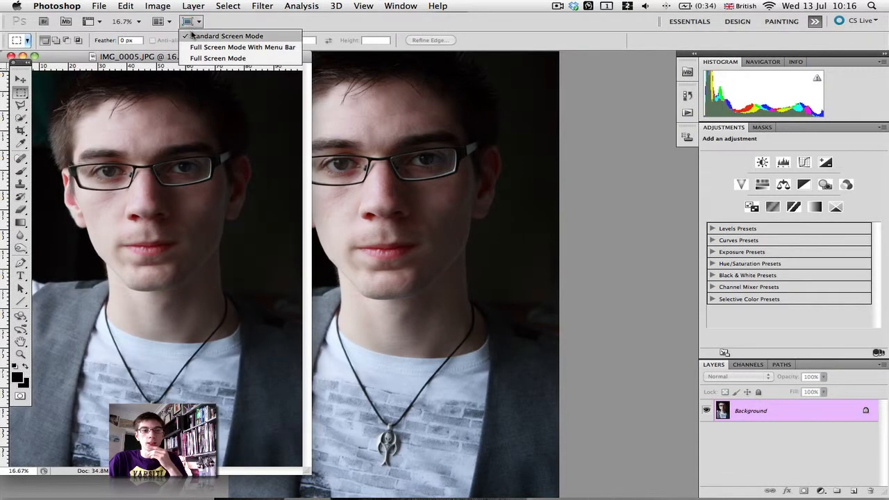
pyautogui.click(227, 36)
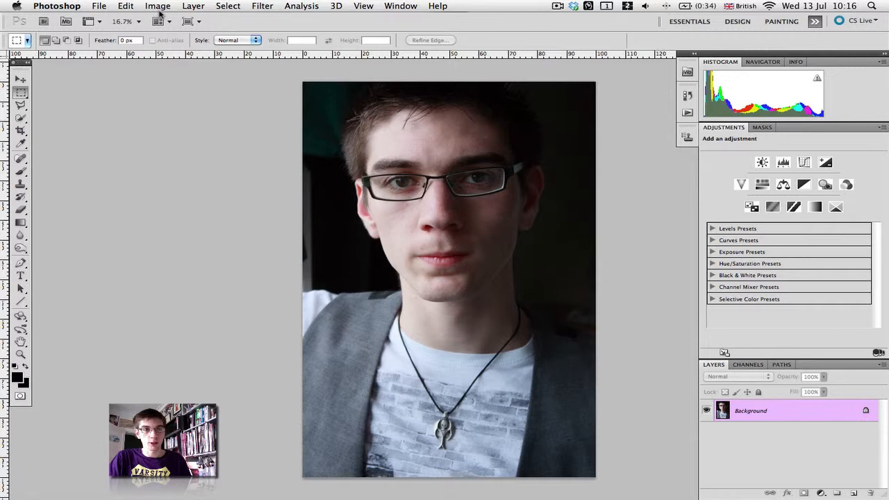
pyautogui.click(157, 6)
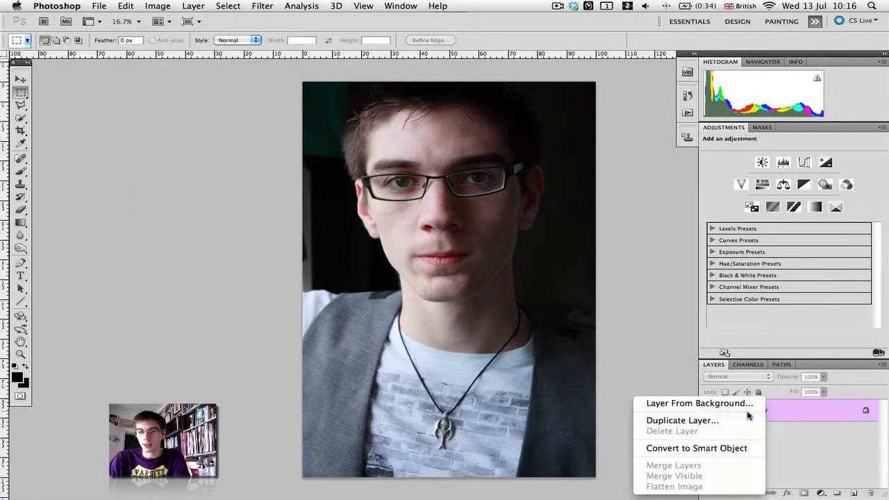
# Step: Duplicate the Background as a layer named desat and desaturate it with Shift+Cmd+U
pyautogui.click(683, 420)
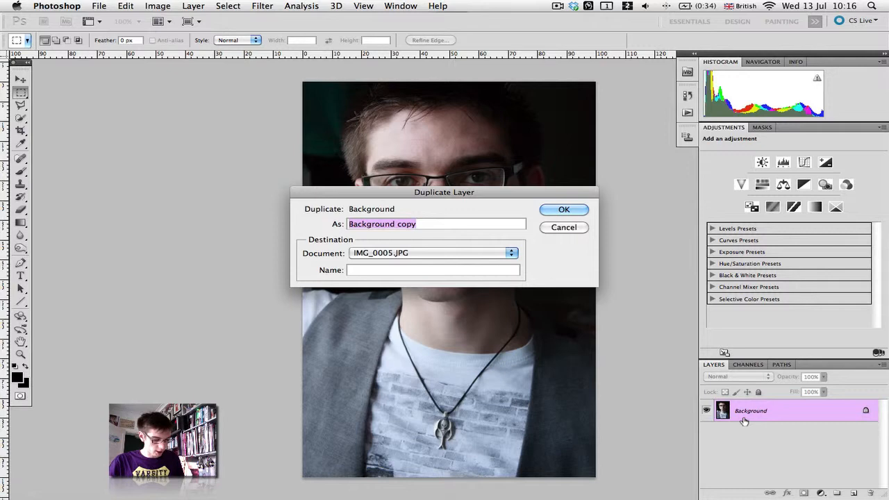
pyautogui.write('desat')
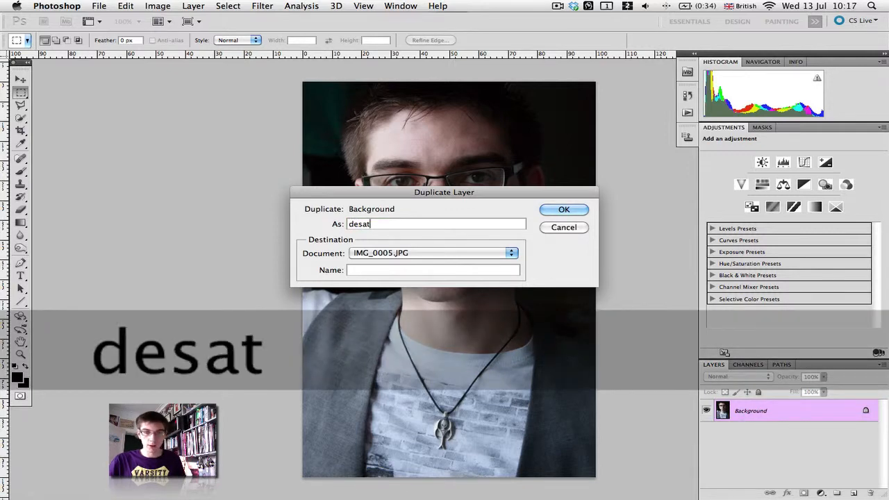
pyautogui.click(564, 209)
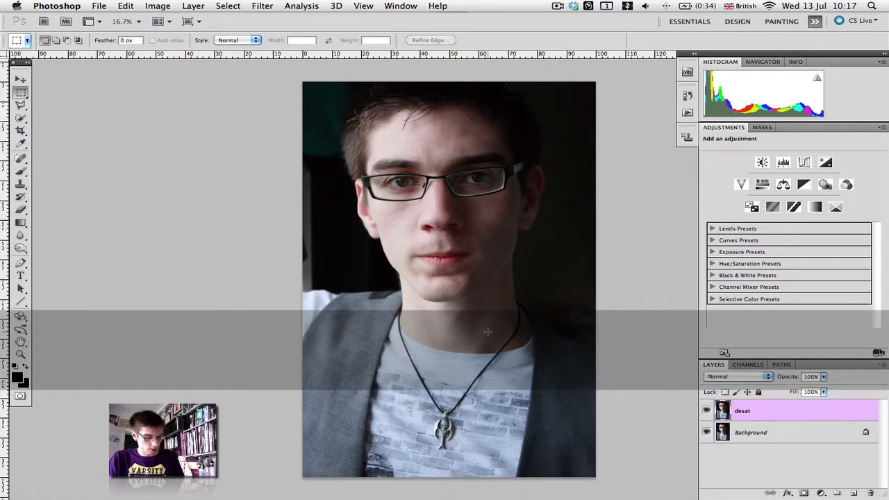
pyautogui.press('cmd+shift+u')
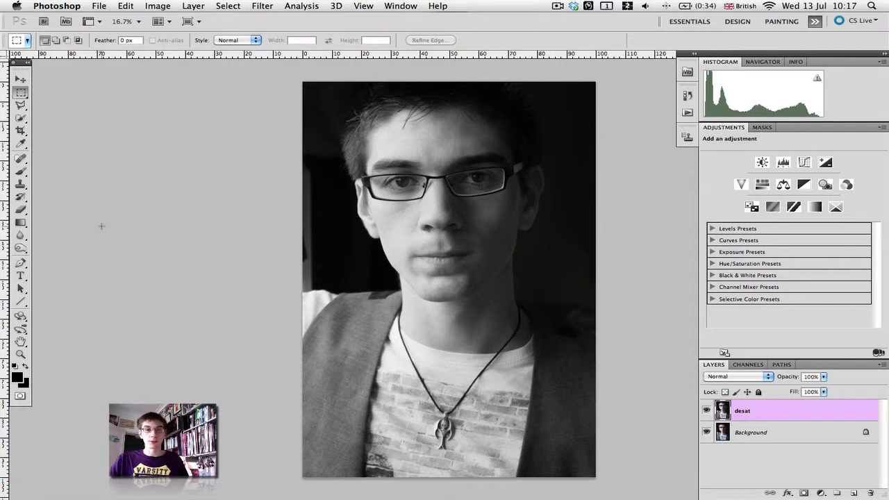
pyautogui.moveTo(695, 403)
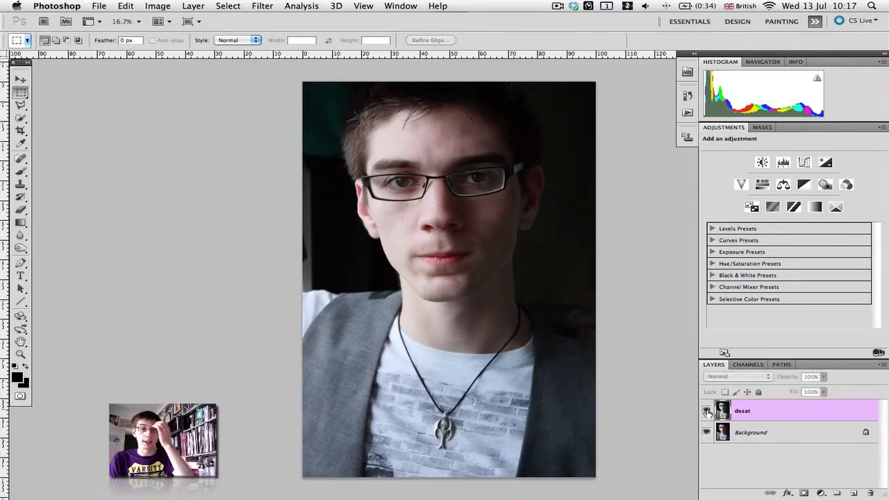
# Step: Toggle the desat layer's visibility to compare grey against the colour original
pyautogui.click(707, 412)
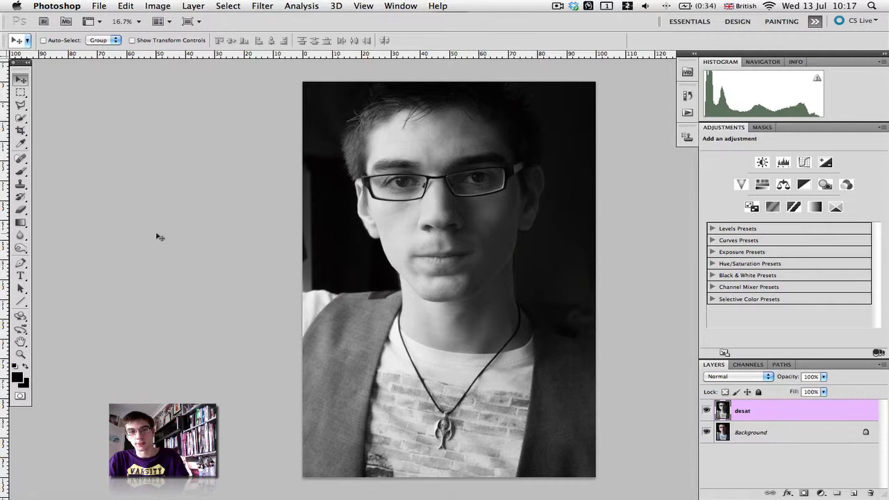
pyautogui.moveTo(489, 261)
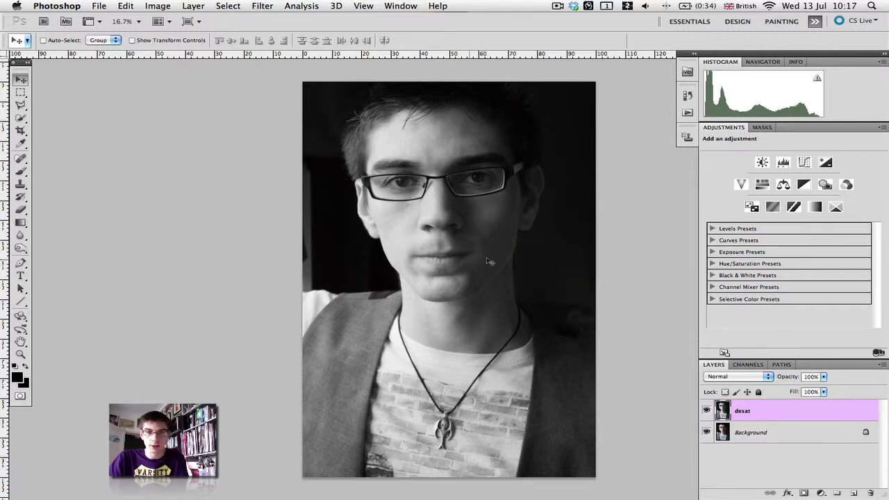
pyautogui.click(706, 410)
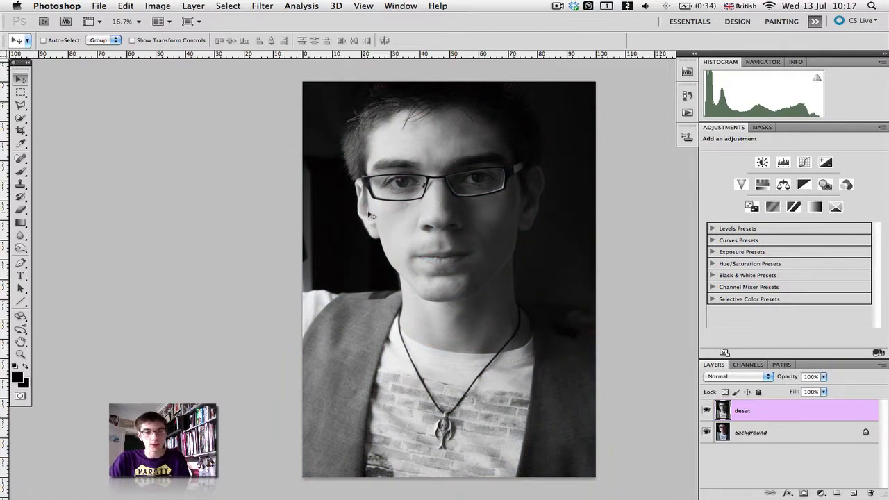
pyautogui.moveTo(605, 229)
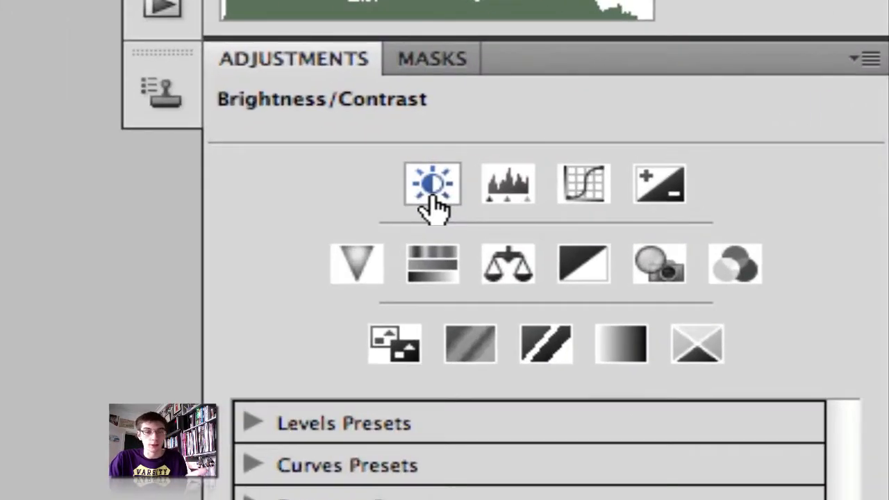
pyautogui.click(509, 183)
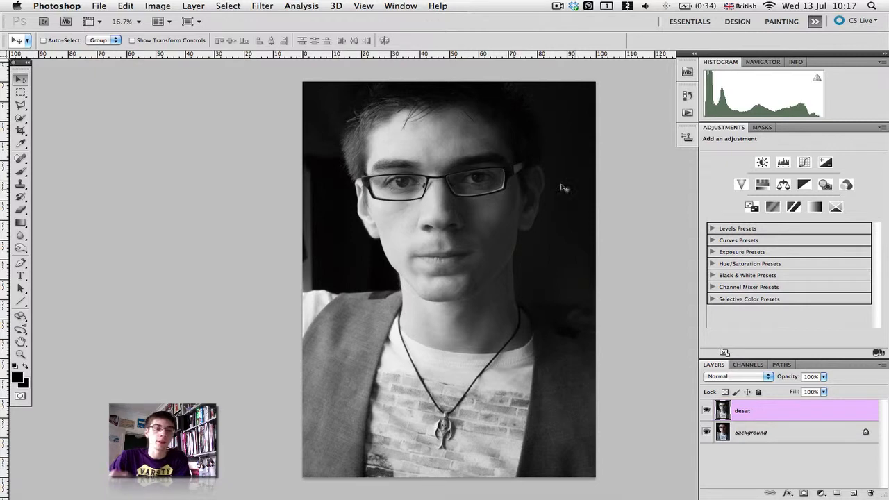
# Step: Hide the desat layer so the colour Background shows again
pyautogui.click(157, 6)
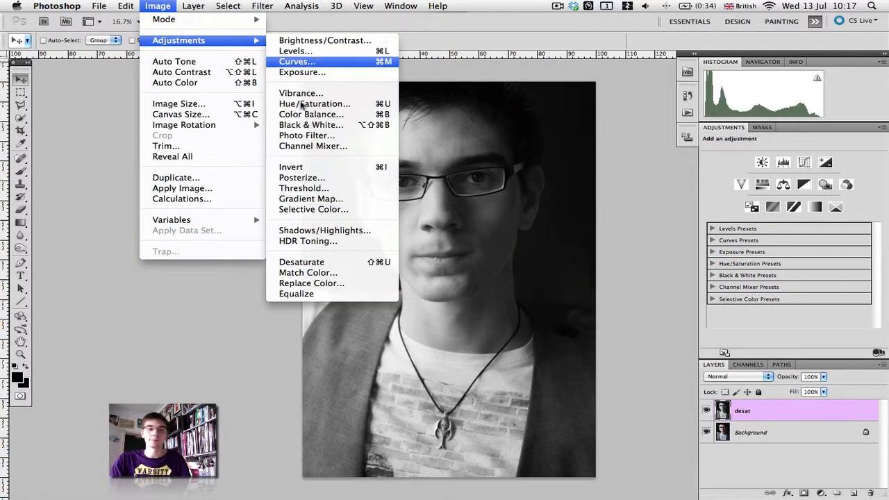
pyautogui.moveTo(311, 199)
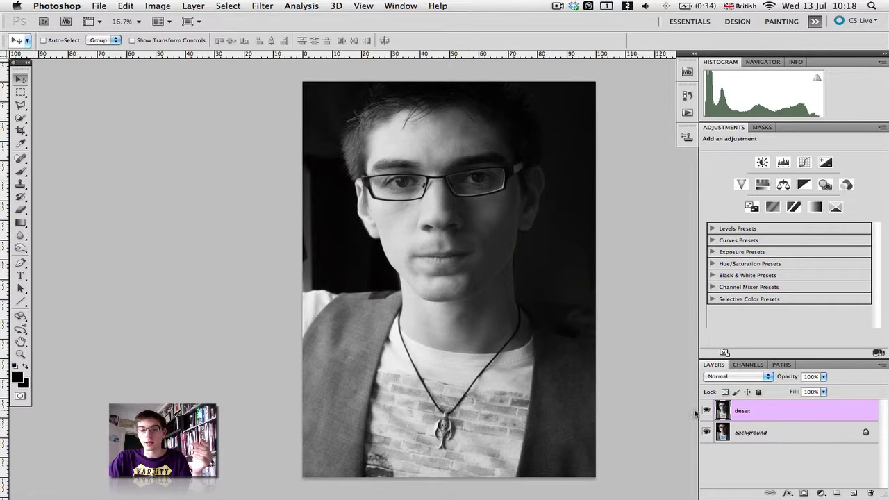
pyautogui.click(706, 411)
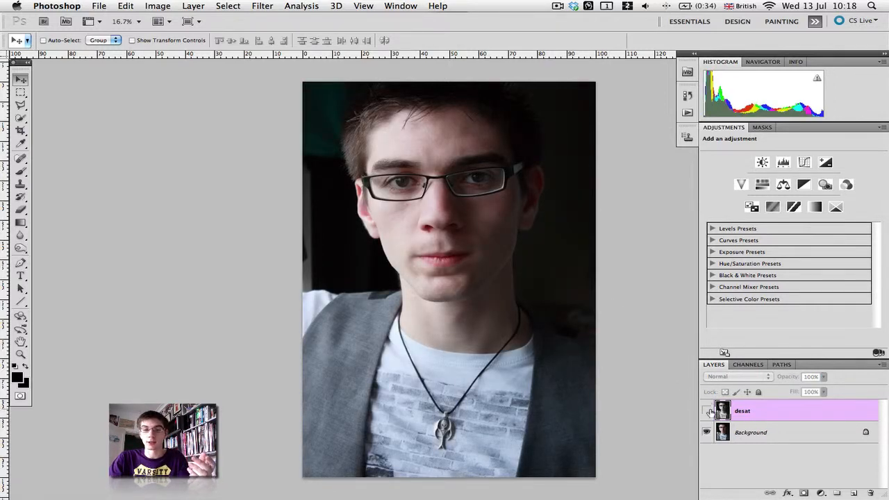
pyautogui.click(706, 412)
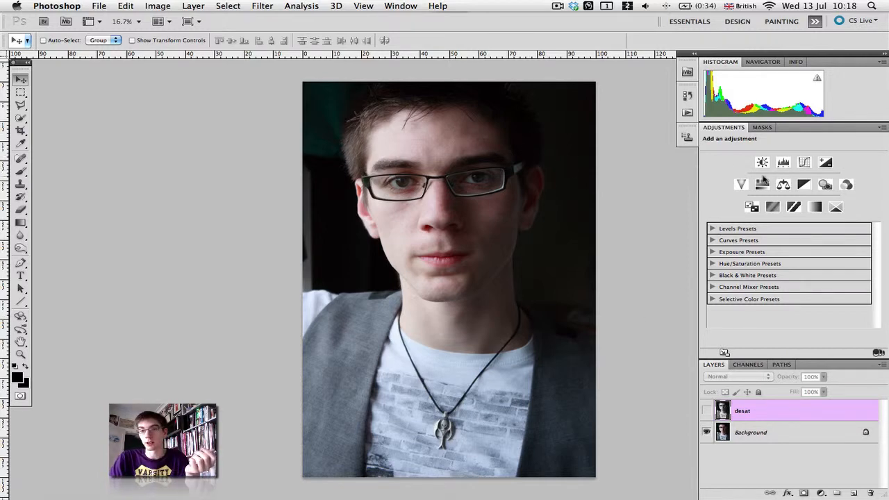
pyautogui.moveTo(763, 183)
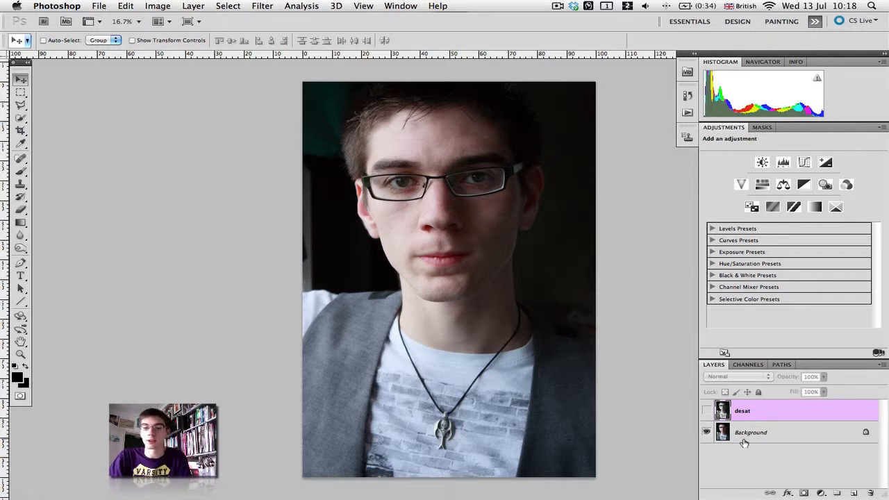
# Step: Add a Hue/Saturation adjustment layer above Background with Saturation at -100
pyautogui.click(751, 432)
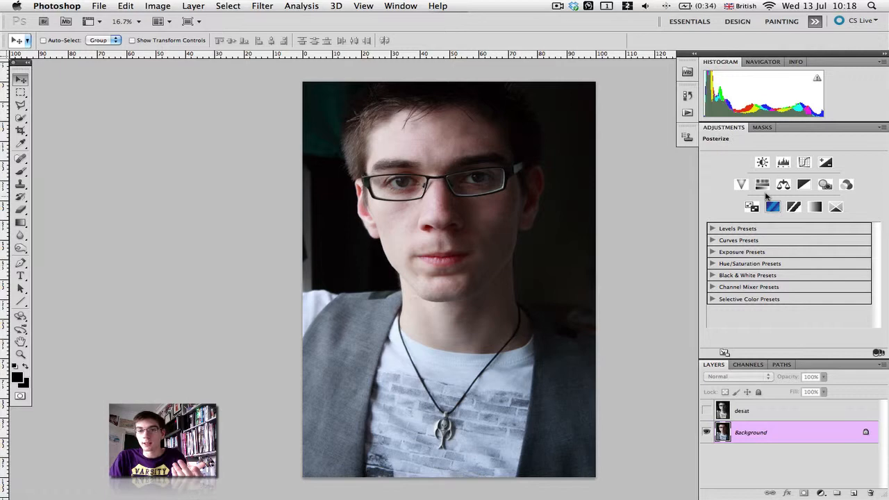
pyautogui.moveTo(762, 183)
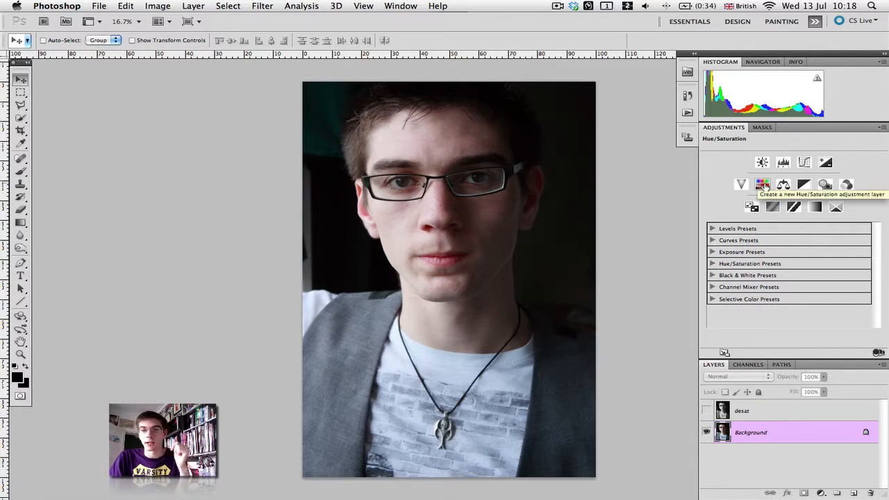
pyautogui.click(763, 183)
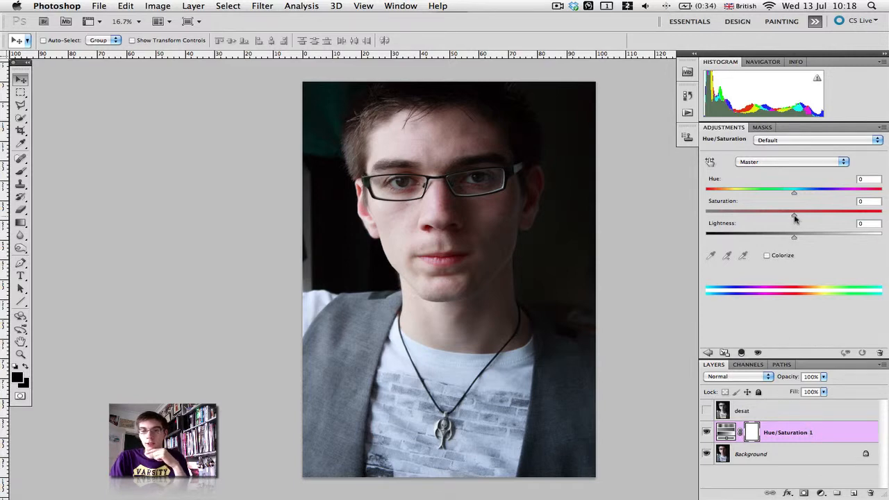
pyautogui.moveTo(795, 211); pyautogui.dragTo(706, 211)
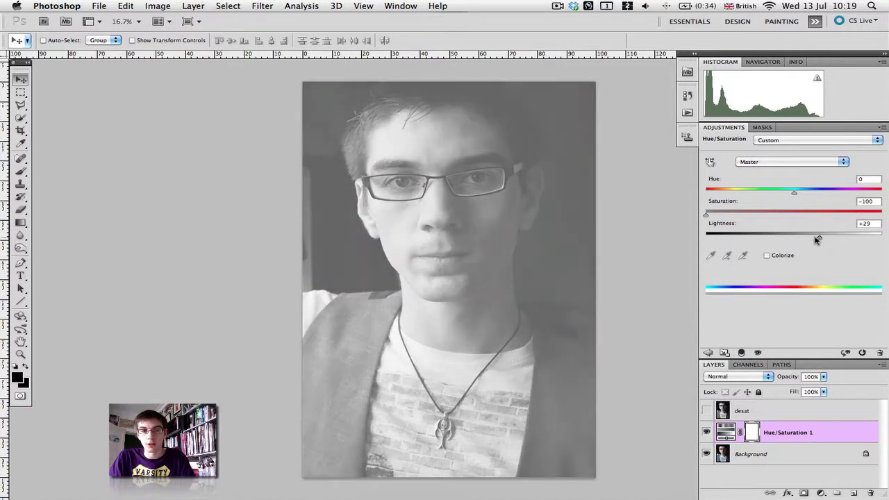
# Step: Lower the Lightness to about -33 to darken the grey portrait
pyautogui.moveTo(817, 238); pyautogui.dragTo(770, 237)
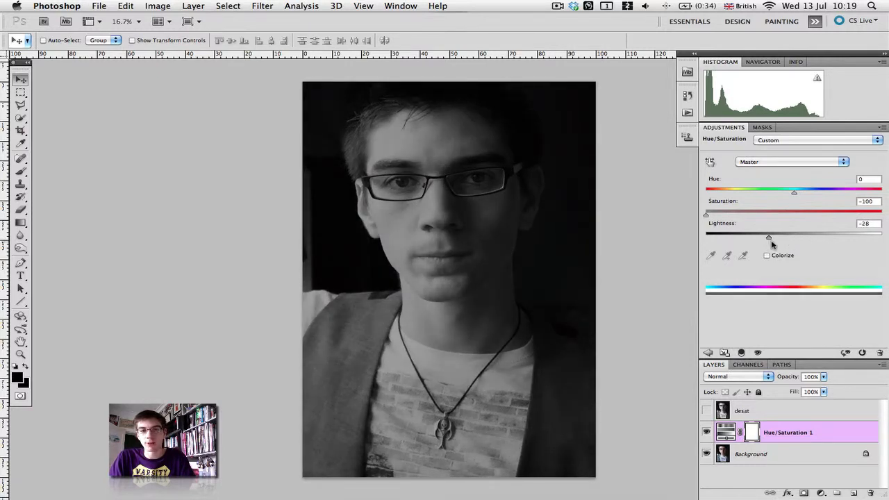
pyautogui.moveTo(770, 237); pyautogui.dragTo(795, 237)
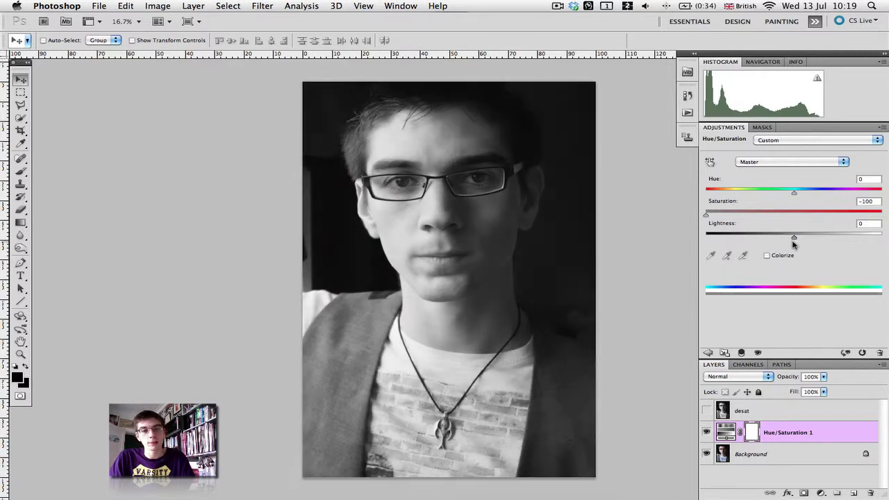
pyautogui.moveTo(795, 238); pyautogui.dragTo(786, 238)
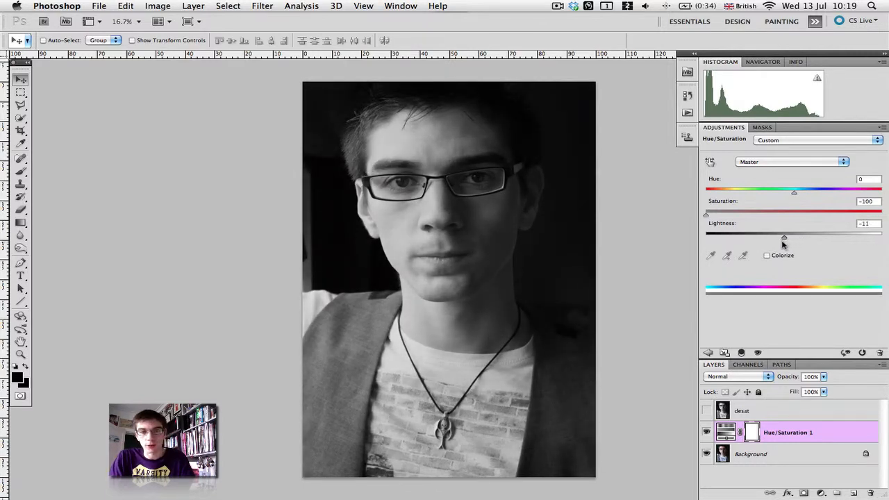
pyautogui.moveTo(784, 237); pyautogui.dragTo(767, 237)
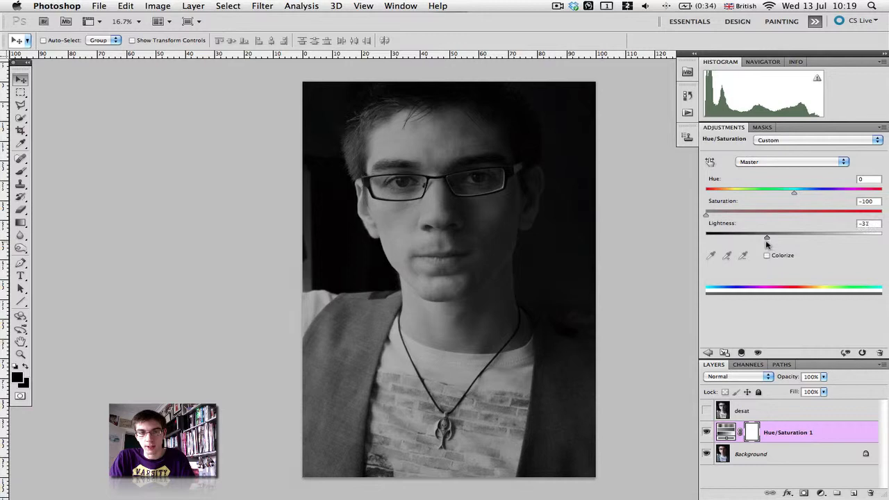
pyautogui.moveTo(767, 237); pyautogui.dragTo(764, 238)
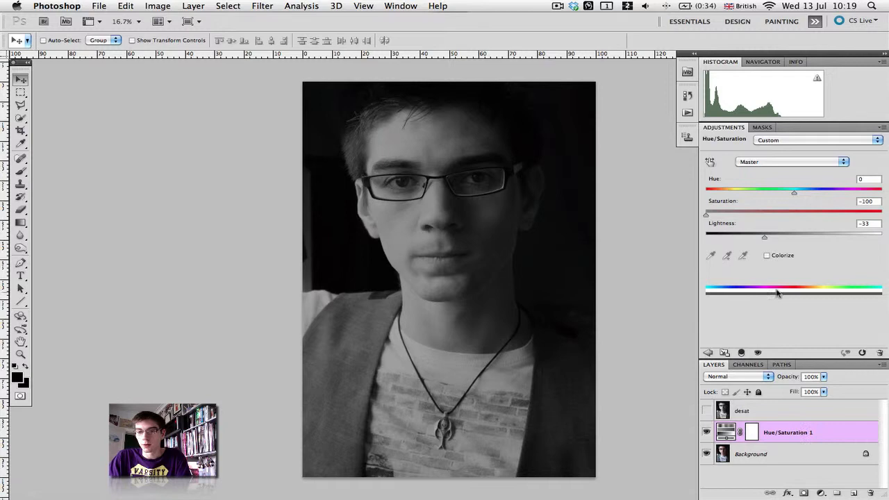
# Step: Colorize with green then sepia tints via the Hue slider, then hide the Hue/Saturation layer
pyautogui.click(768, 255)
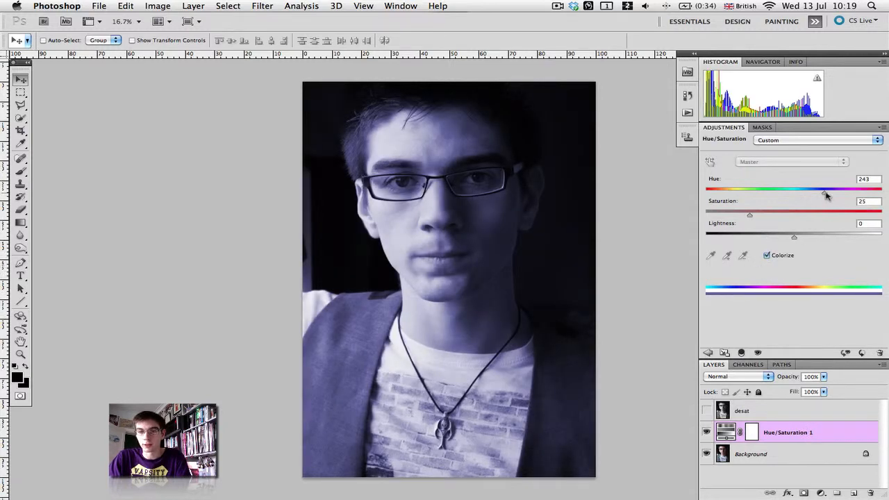
pyautogui.moveTo(825, 193); pyautogui.dragTo(734, 193)
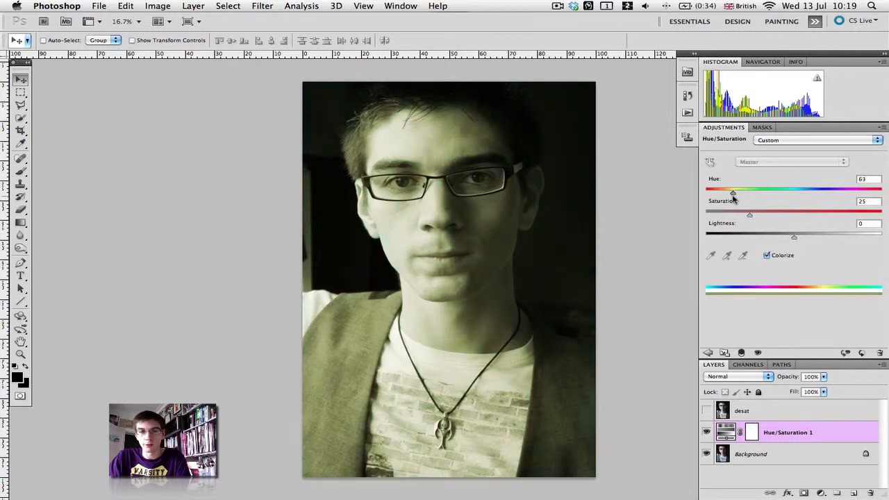
pyautogui.moveTo(734, 191); pyautogui.dragTo(728, 192)
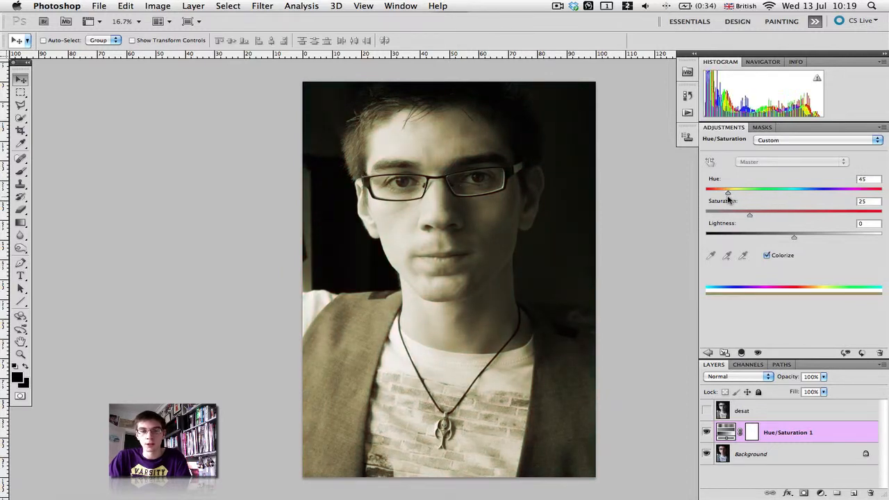
pyautogui.click(767, 255)
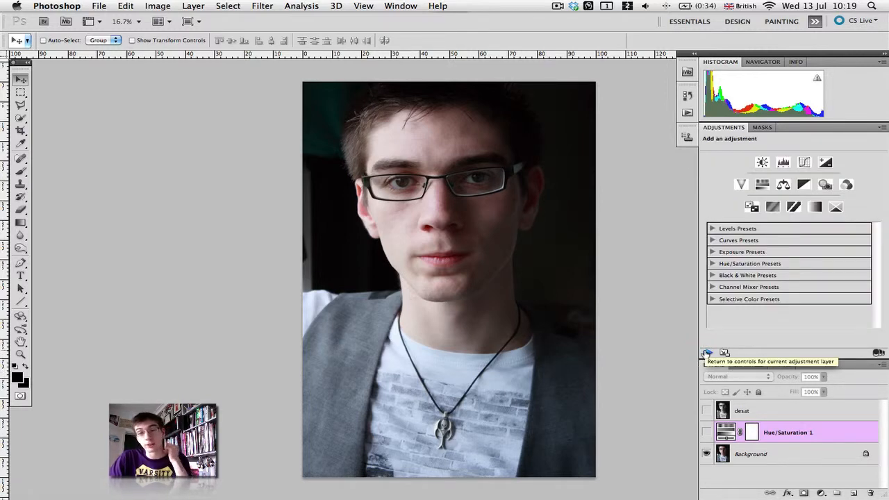
pyautogui.click(805, 183)
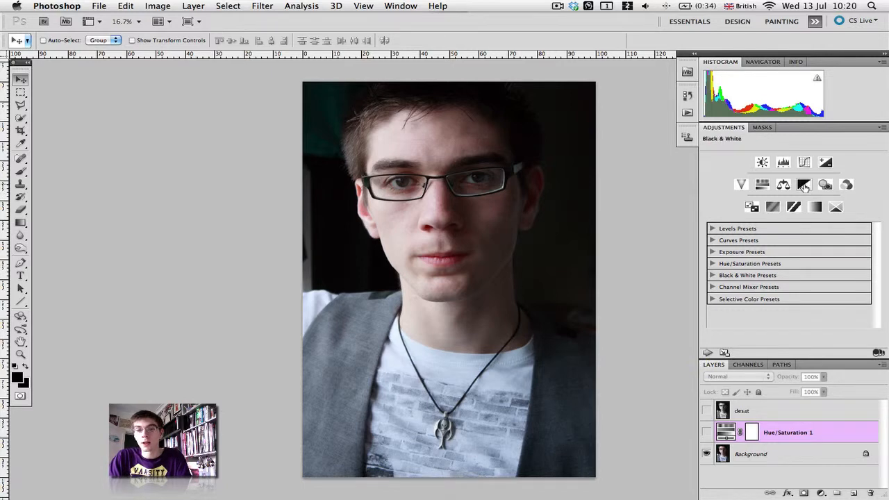
pyautogui.moveTo(805, 185)
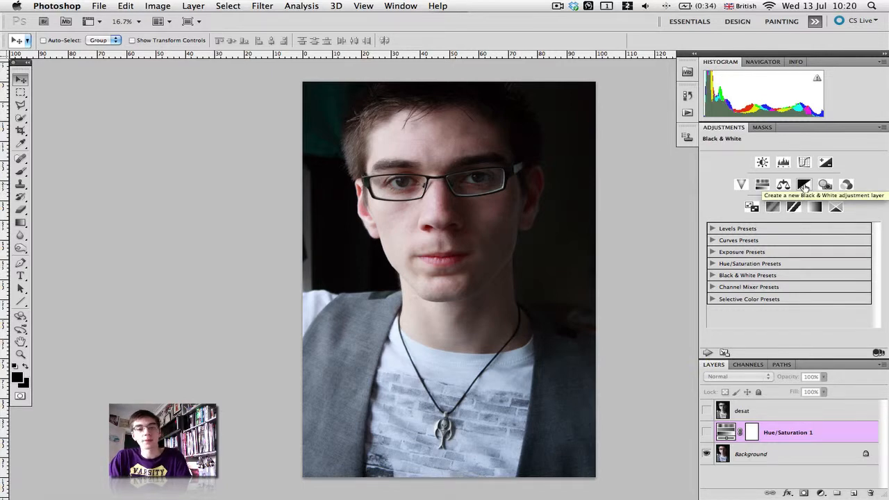
# Step: Add a default Black & White adjustment layer on top of the stack
pyautogui.click(805, 183)
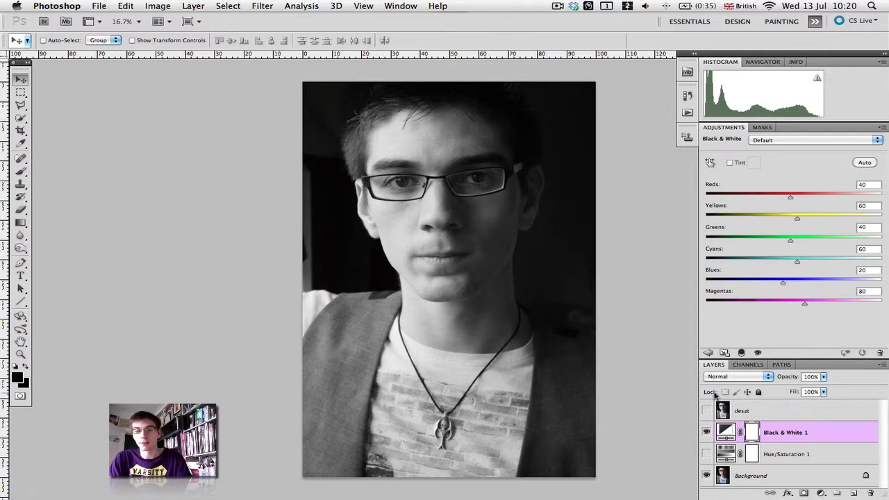
# Step: Compare the Black & White layer on and off, then set Reds neutral, darken Yellows and Greens to -60
pyautogui.click(706, 432)
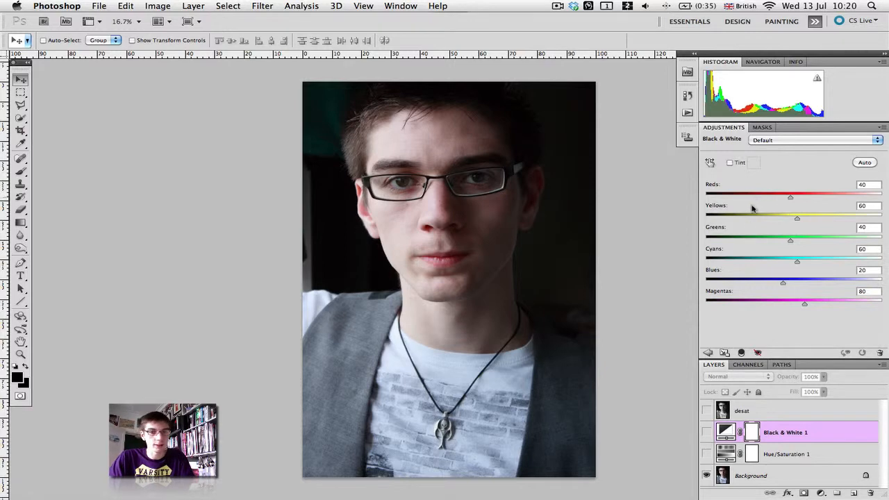
pyautogui.moveTo(500, 177)
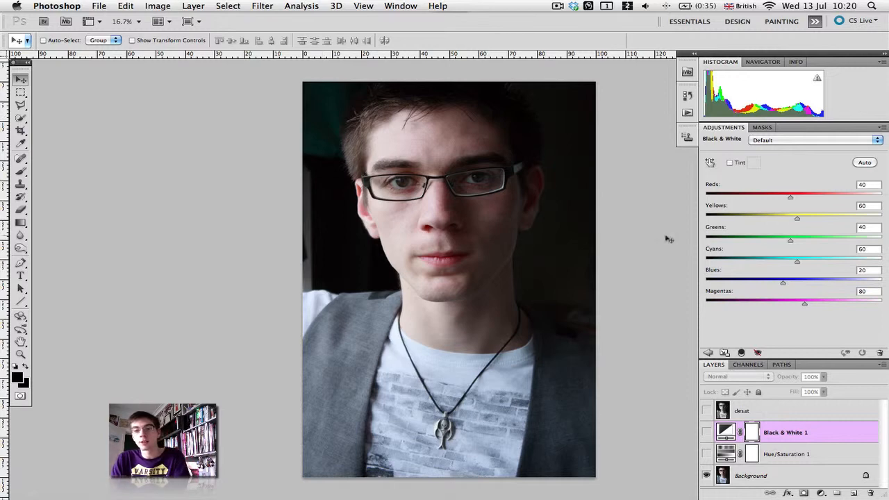
pyautogui.moveTo(436, 334)
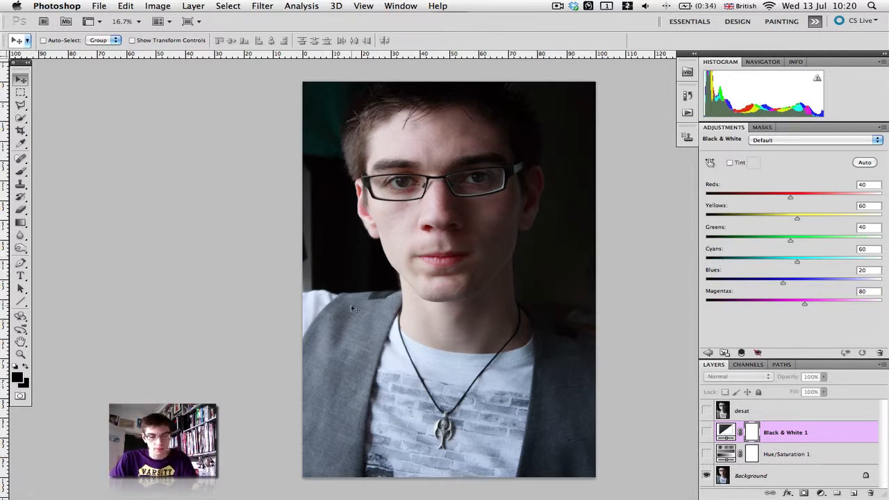
pyautogui.click(706, 432)
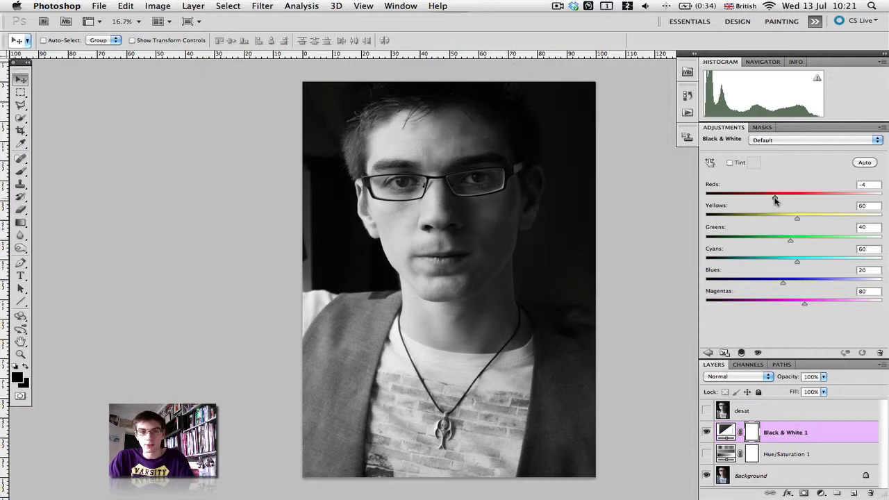
pyautogui.moveTo(775, 197); pyautogui.dragTo(777, 198)
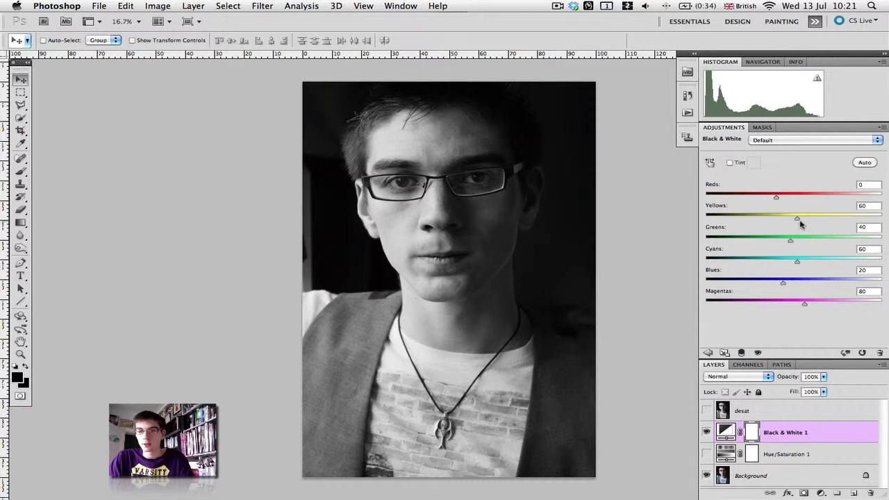
pyautogui.moveTo(797, 218); pyautogui.dragTo(777, 218)
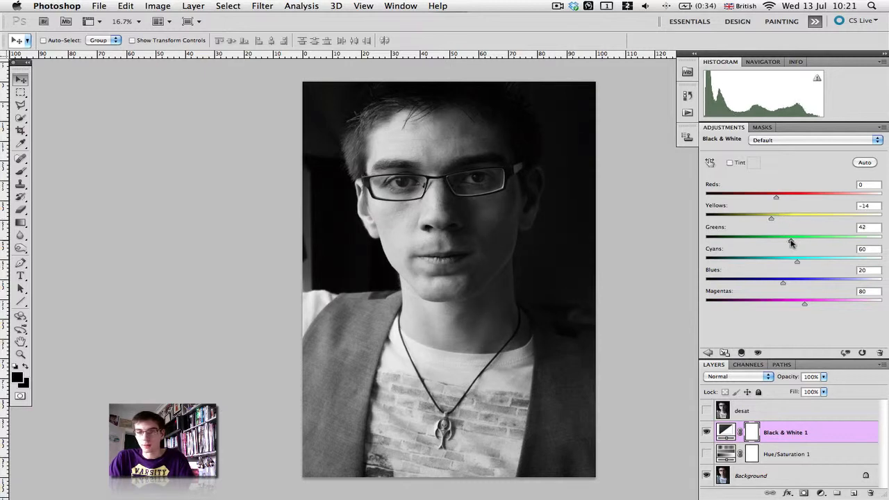
pyautogui.moveTo(792, 238); pyautogui.dragTo(756, 237)
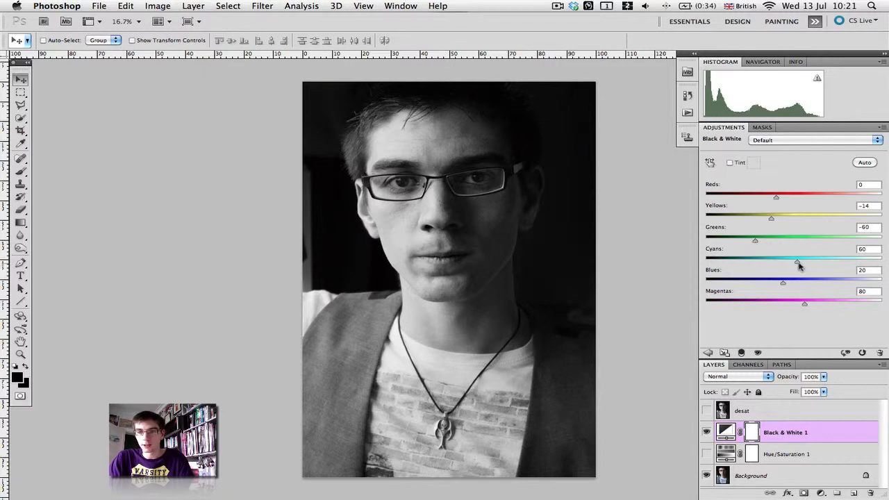
# Step: Tune Cyans, Blues, Reds and Yellows mixes, leaving the colour photo showing with the layer hidden
pyautogui.moveTo(797, 262); pyautogui.dragTo(801, 263)
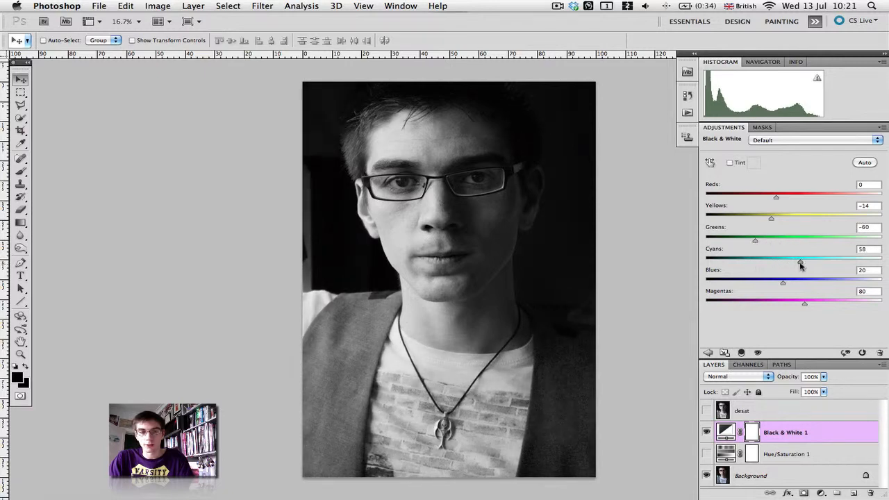
pyautogui.moveTo(801, 262); pyautogui.dragTo(767, 263)
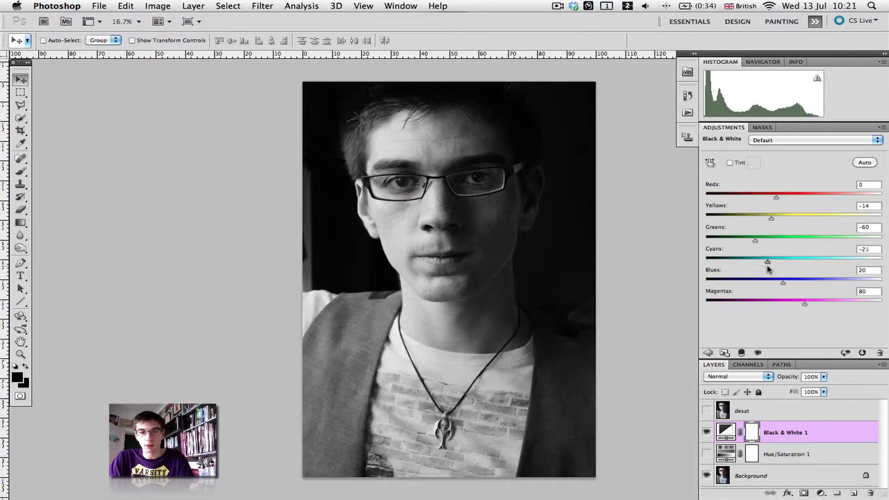
pyautogui.moveTo(767, 263); pyautogui.dragTo(786, 263)
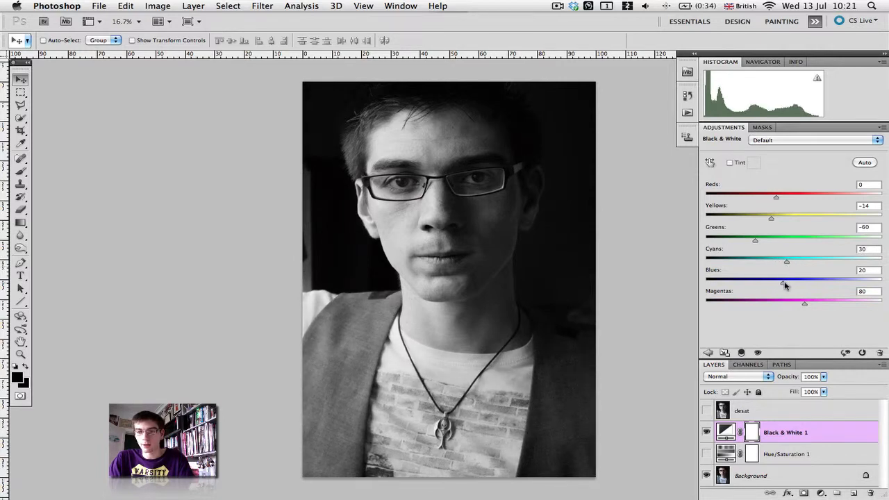
pyautogui.moveTo(787, 281); pyautogui.dragTo(764, 280)
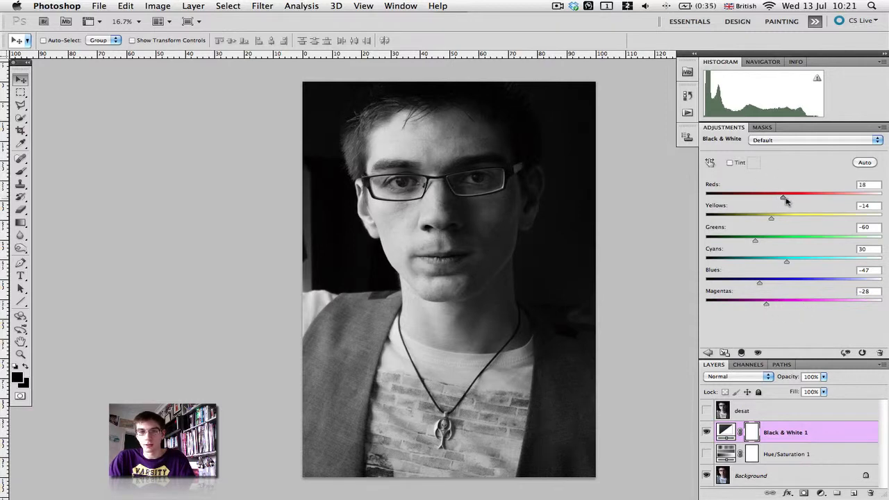
pyautogui.moveTo(783, 197); pyautogui.dragTo(799, 198)
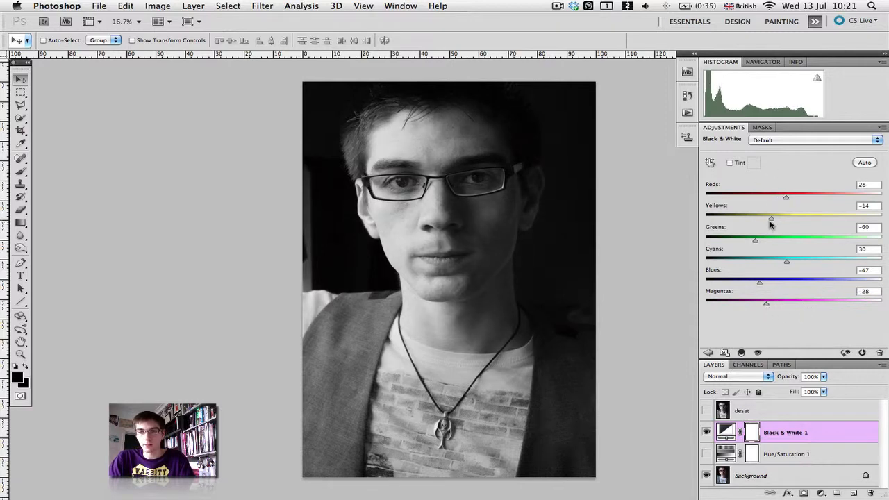
pyautogui.moveTo(771, 218); pyautogui.dragTo(781, 218)
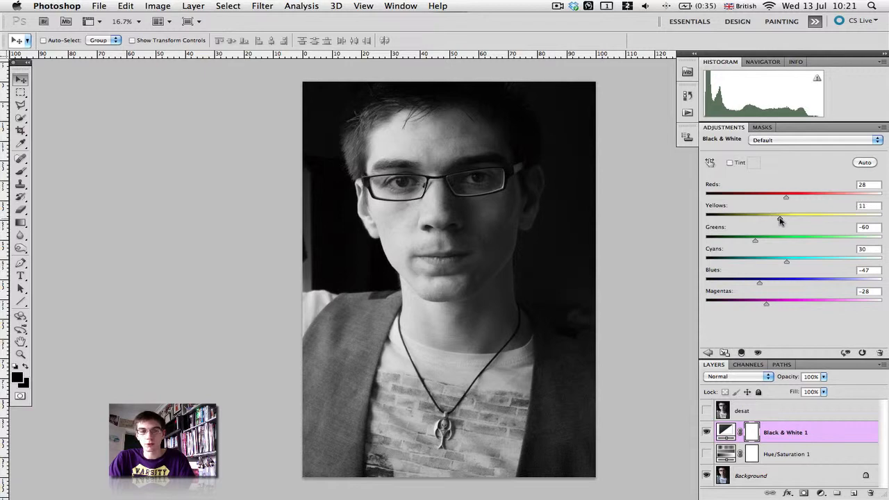
pyautogui.moveTo(779, 216); pyautogui.dragTo(773, 217)
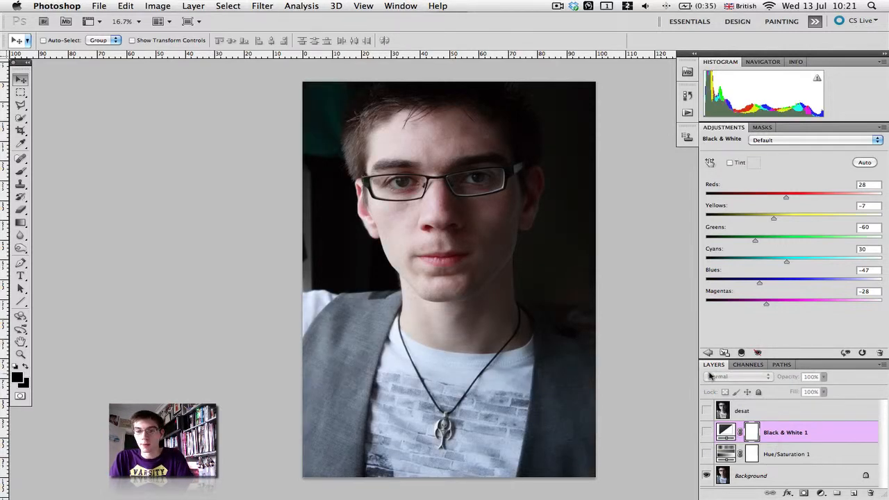
# Step: Add a default Channel Mixer adjustment layer and glance at the image's colour channels
pyautogui.click(709, 353)
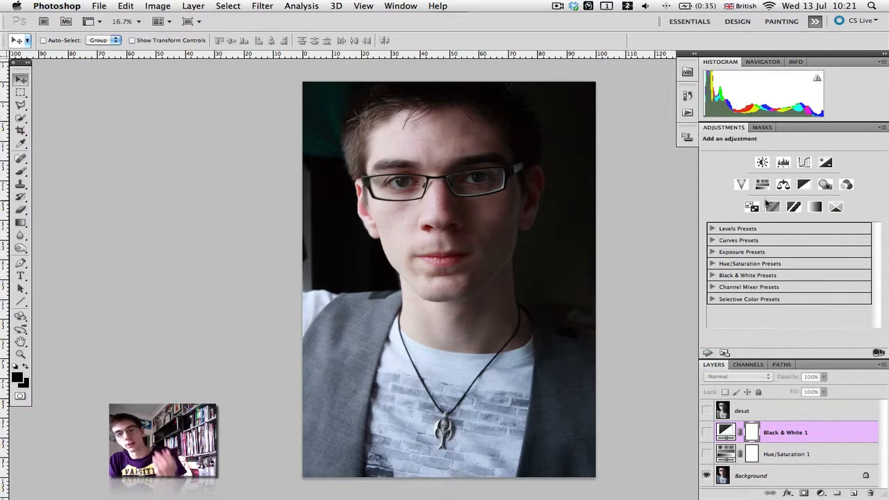
pyautogui.click(846, 185)
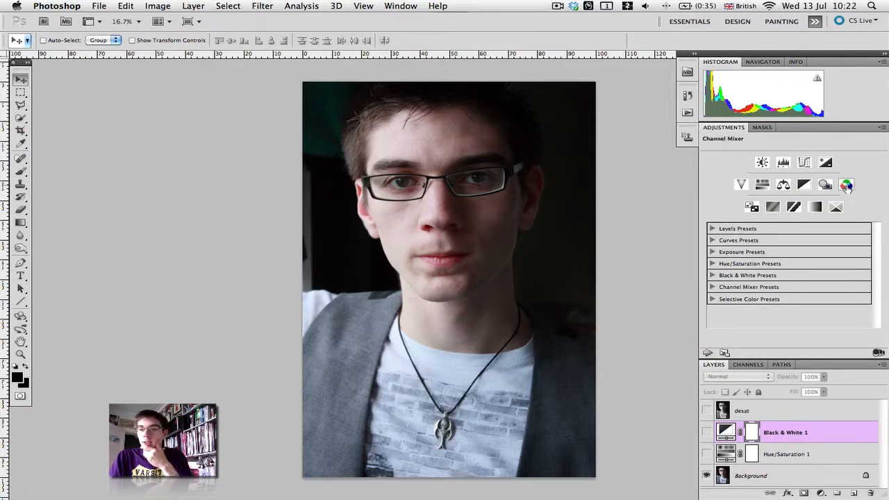
pyautogui.moveTo(846, 185)
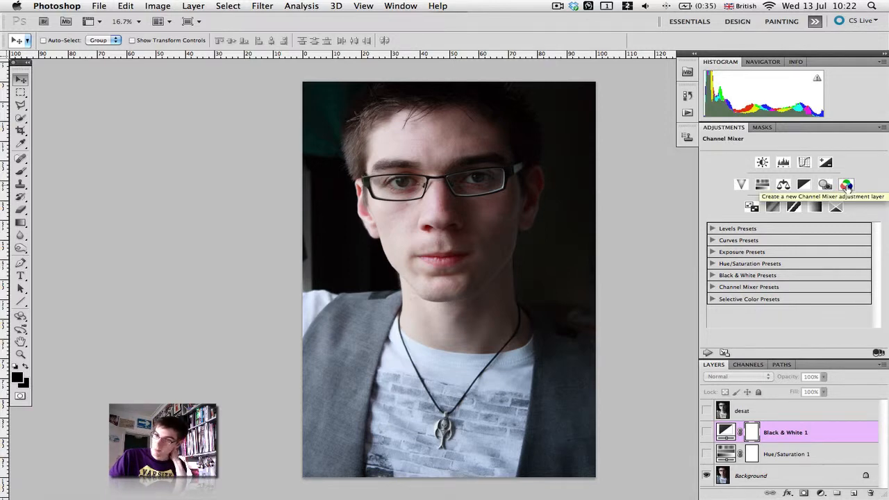
pyautogui.click(846, 183)
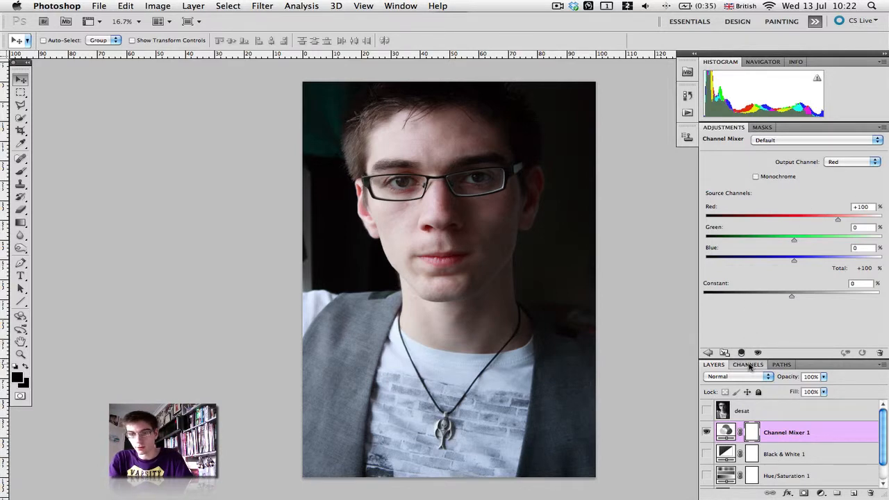
pyautogui.click(748, 364)
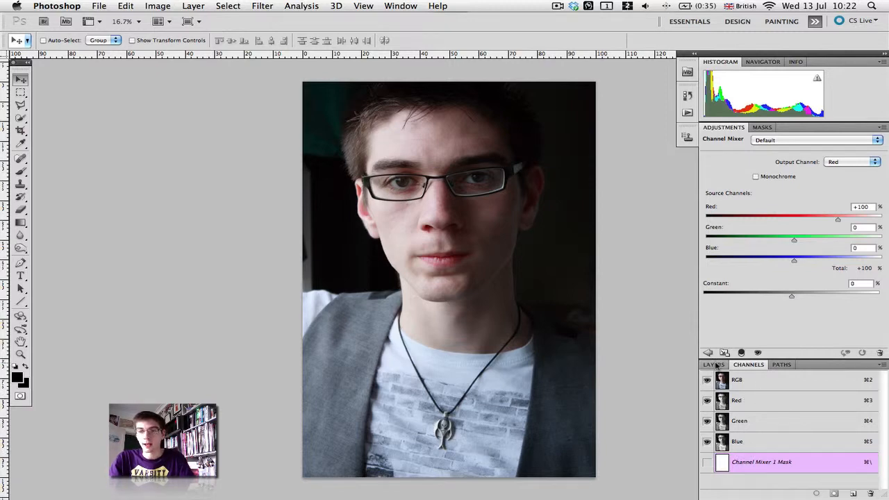
pyautogui.click(713, 364)
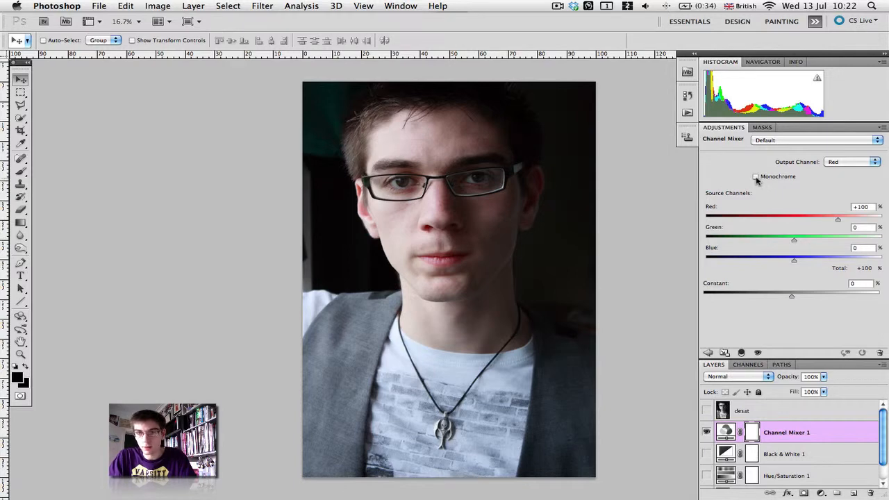
# Step: Make the Channel Mixer monochrome and lower the Red, Green and Blue sources
pyautogui.click(756, 176)
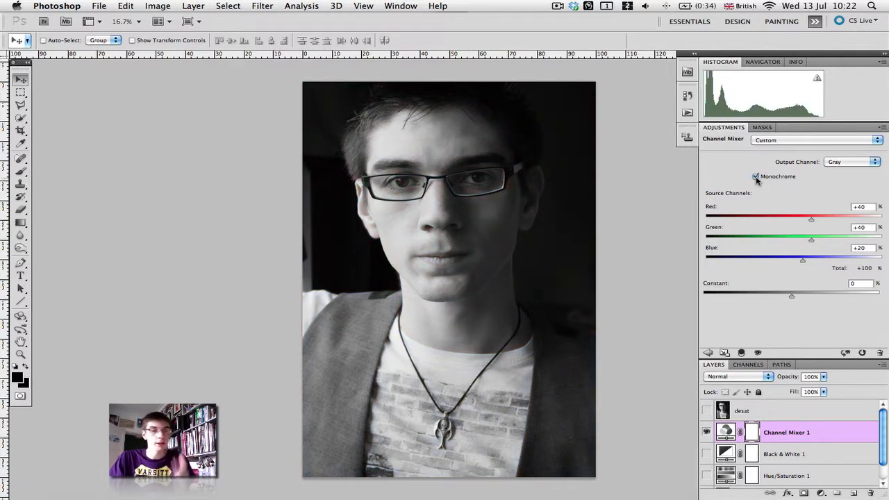
pyautogui.moveTo(756, 175)
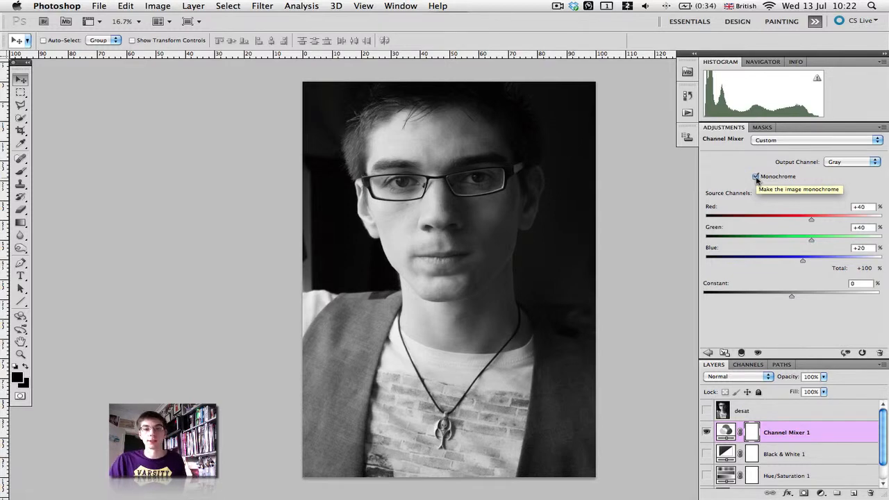
pyautogui.moveTo(772, 186)
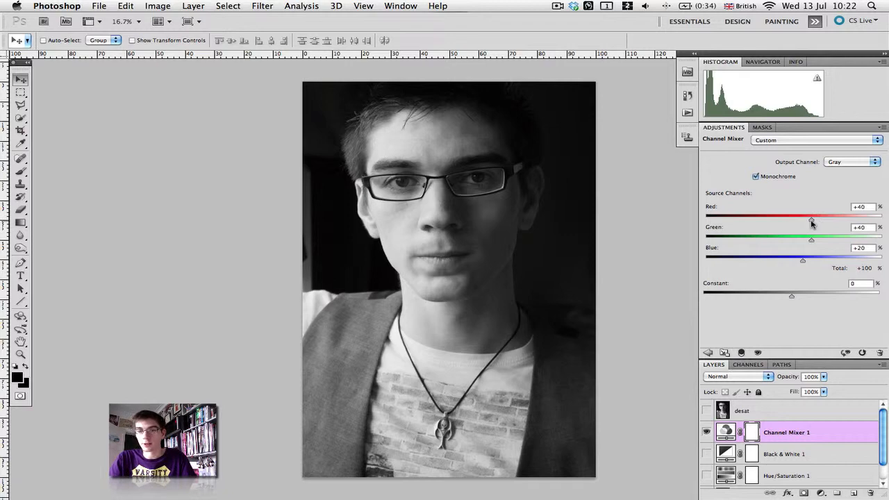
pyautogui.moveTo(812, 219); pyautogui.dragTo(809, 220)
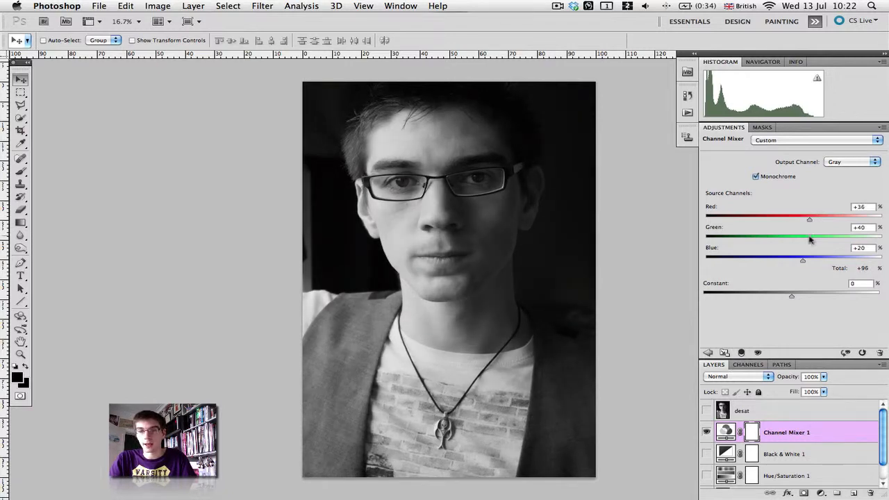
pyautogui.moveTo(809, 239); pyautogui.dragTo(807, 239)
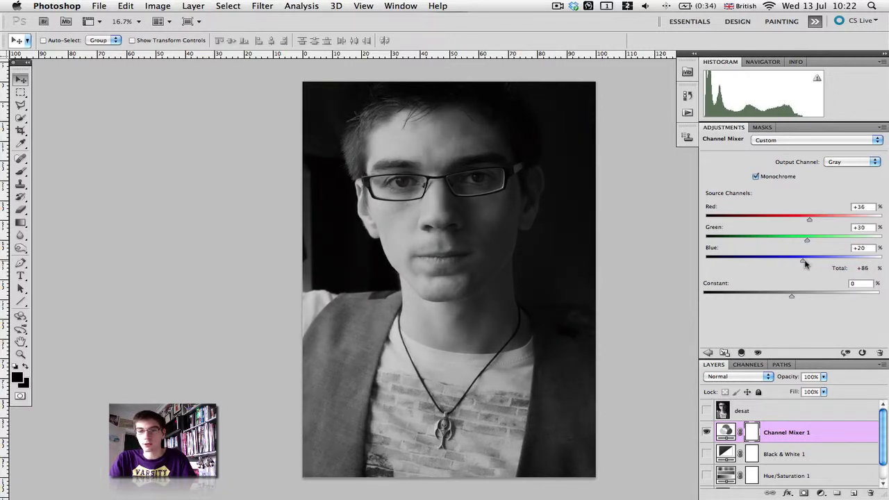
pyautogui.moveTo(803, 261); pyautogui.dragTo(799, 262)
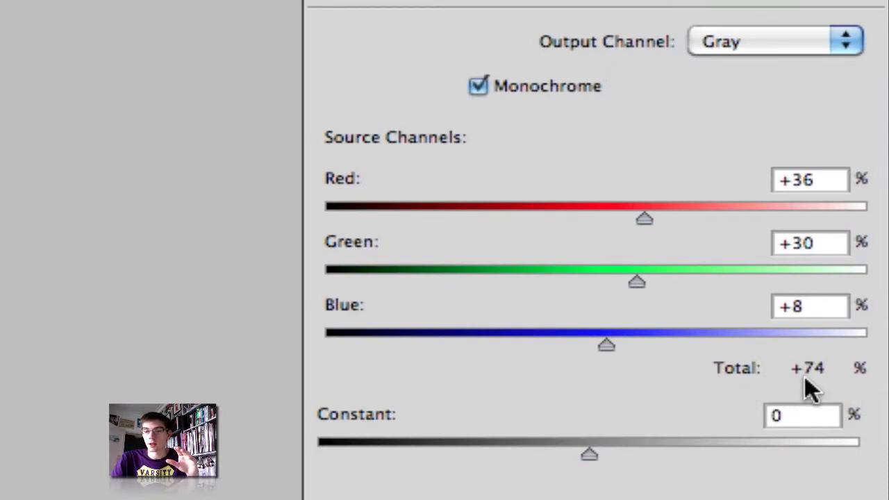
pyautogui.moveTo(808, 378)
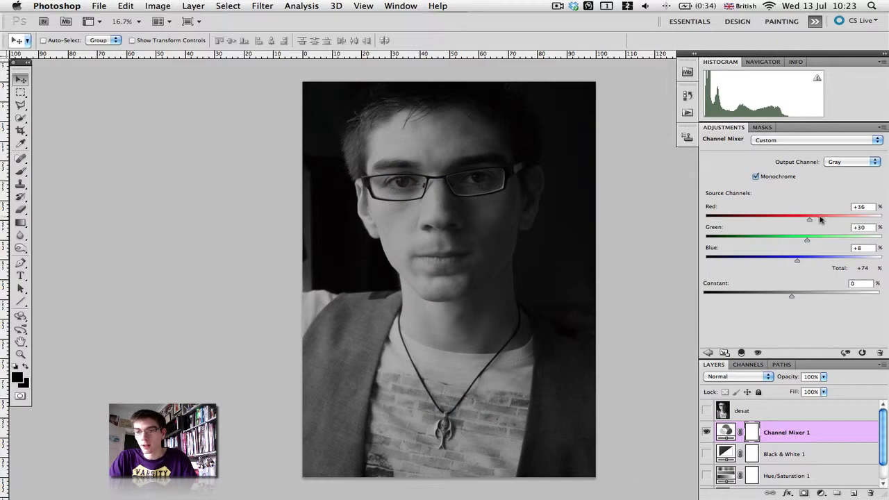
# Step: Fine-tune the mix to about Red +29, Green +23 and Blue +30
pyautogui.moveTo(798, 260); pyautogui.dragTo(800, 260)
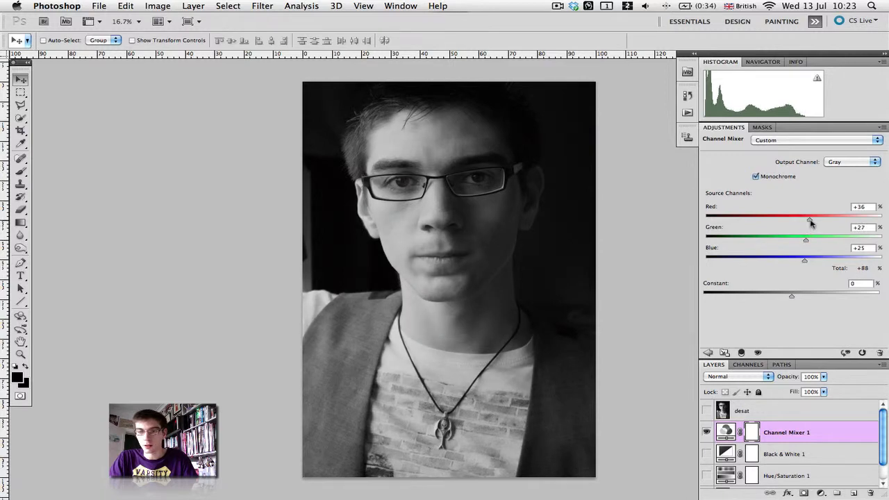
pyautogui.moveTo(810, 217); pyautogui.dragTo(806, 217)
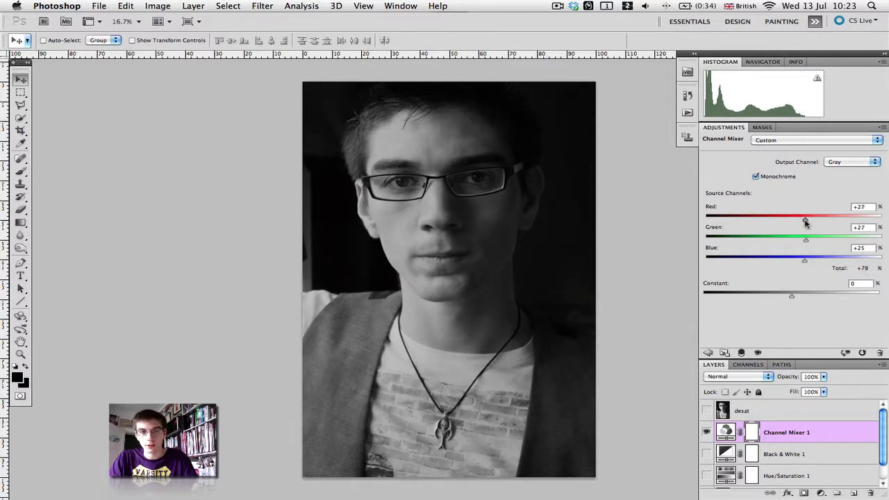
pyautogui.moveTo(806, 220); pyautogui.dragTo(809, 220)
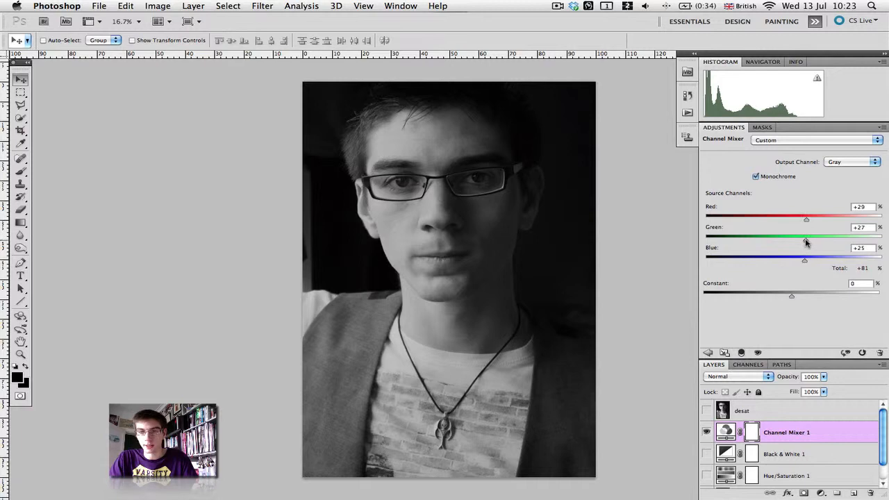
pyautogui.moveTo(806, 238); pyautogui.dragTo(803, 237)
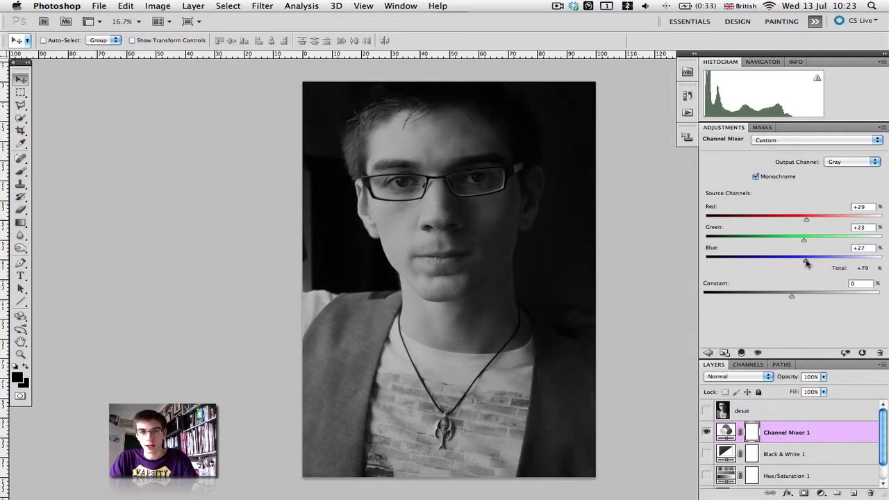
pyautogui.moveTo(803, 260); pyautogui.dragTo(807, 260)
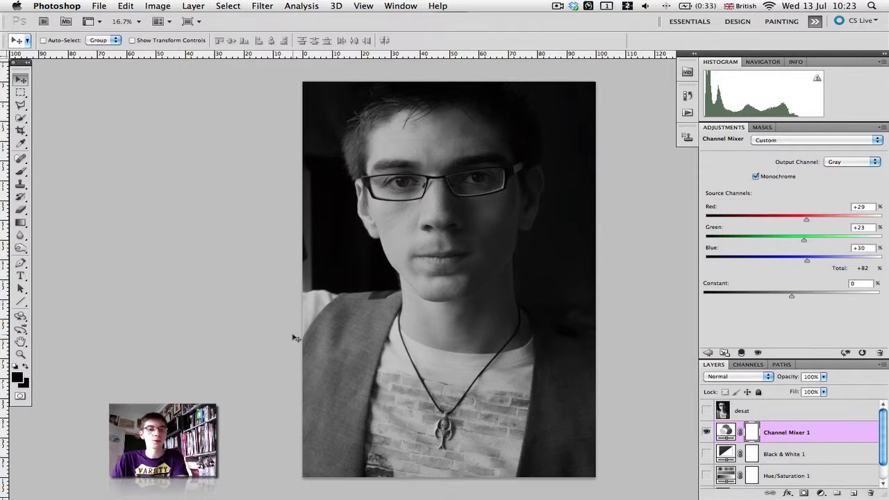
pyautogui.moveTo(218, 261)
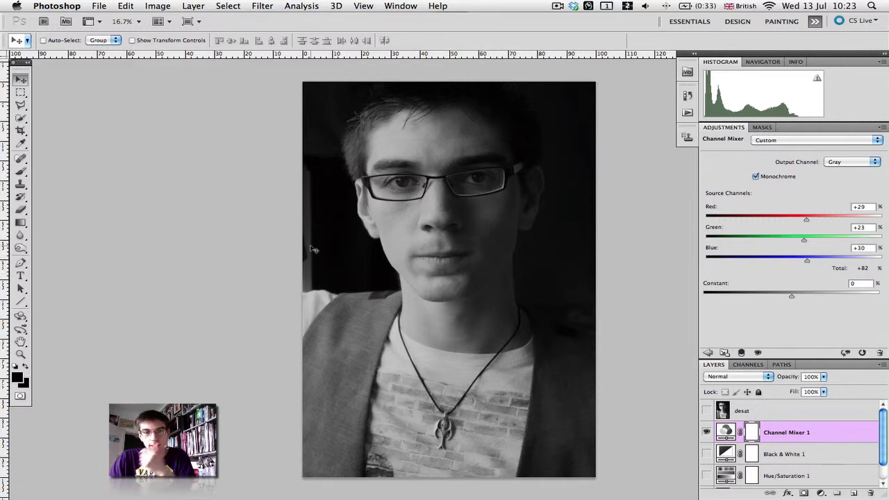
pyautogui.moveTo(589, 349)
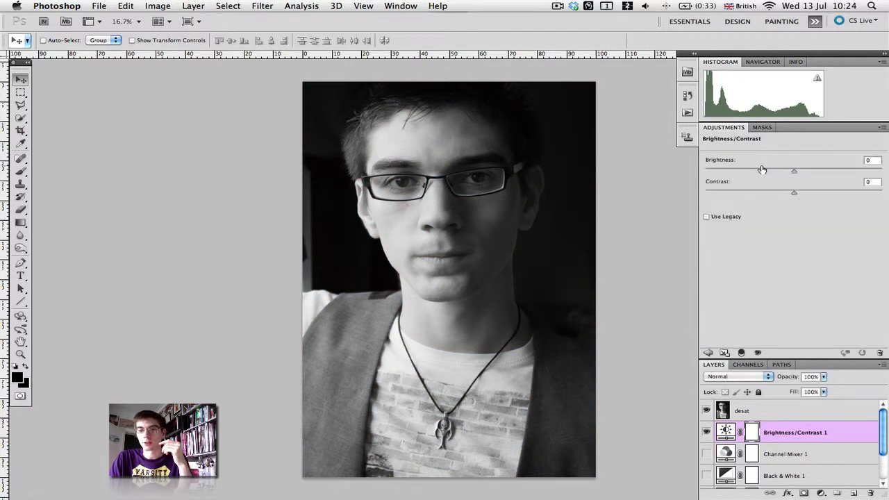
pyautogui.moveTo(795, 191); pyautogui.dragTo(842, 192)
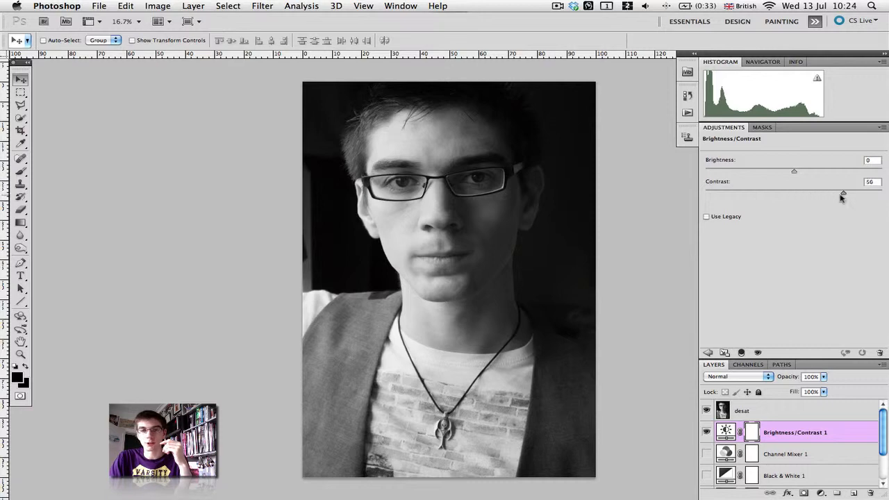
pyautogui.moveTo(843, 193); pyautogui.dragTo(831, 193)
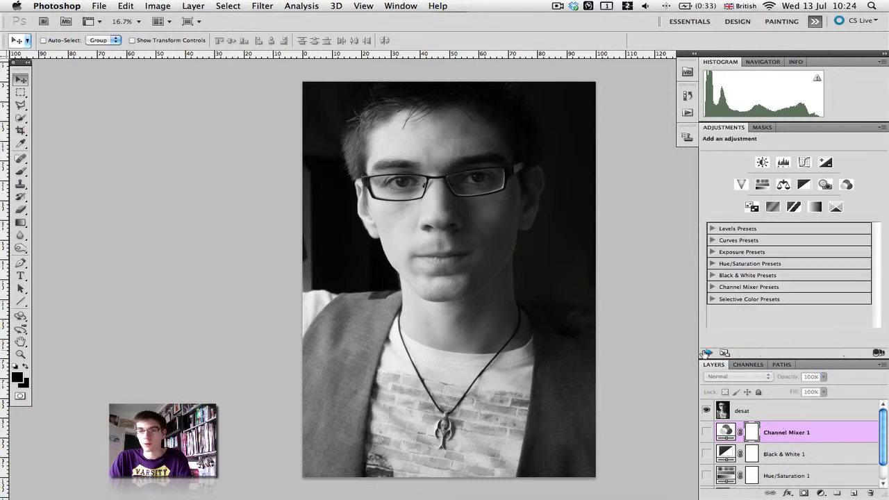
pyautogui.click(761, 162)
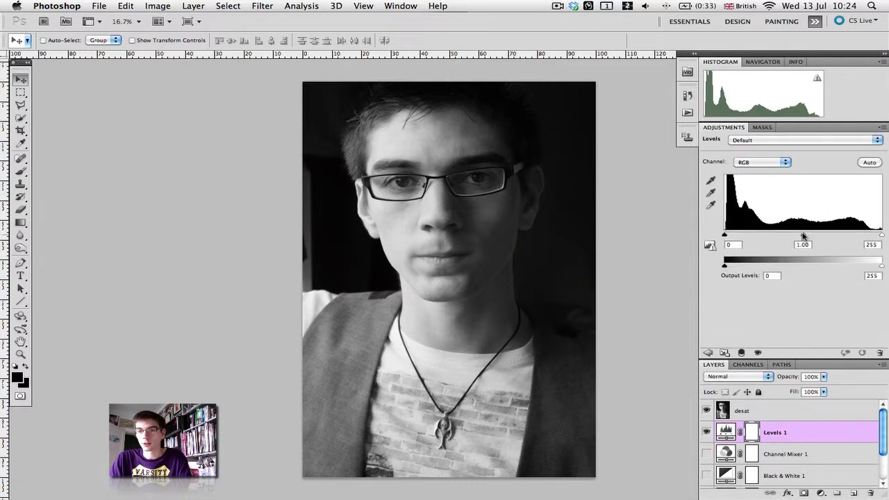
pyautogui.moveTo(803, 234); pyautogui.dragTo(738, 234)
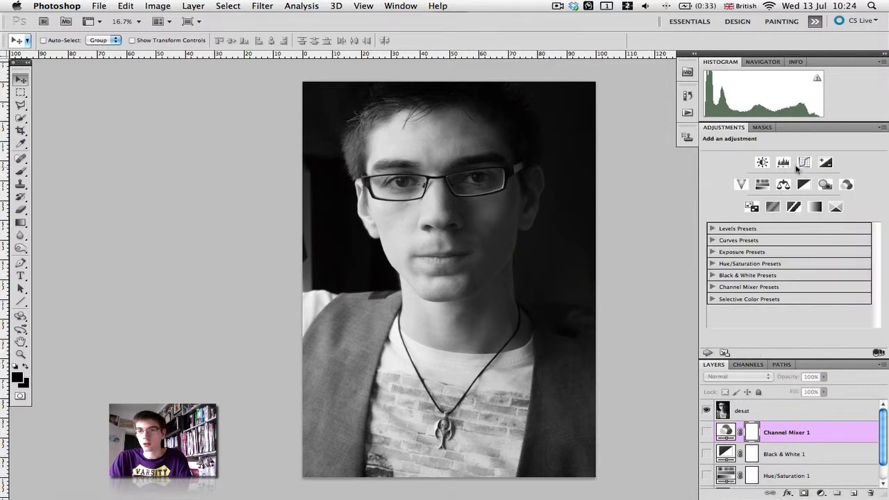
pyautogui.click(784, 162)
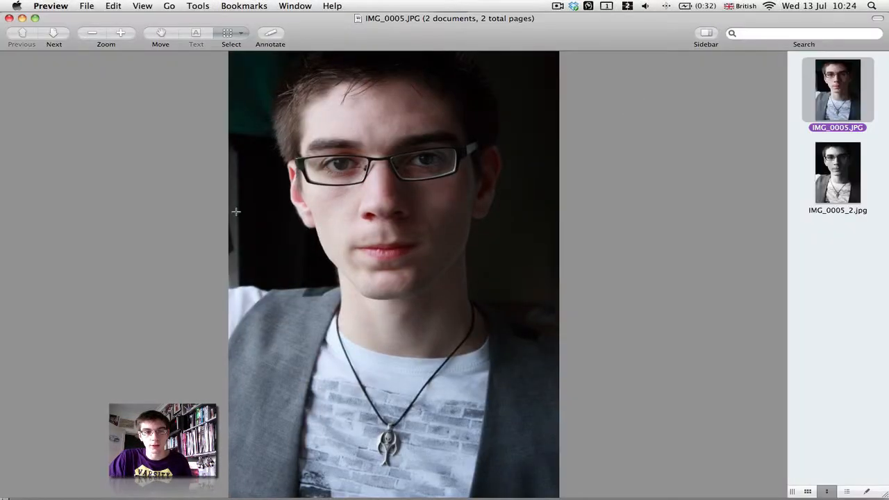
# Step: Show the original colour IMG_0005.JPG beside the black-and-white copy for comparison
pyautogui.click(838, 172)
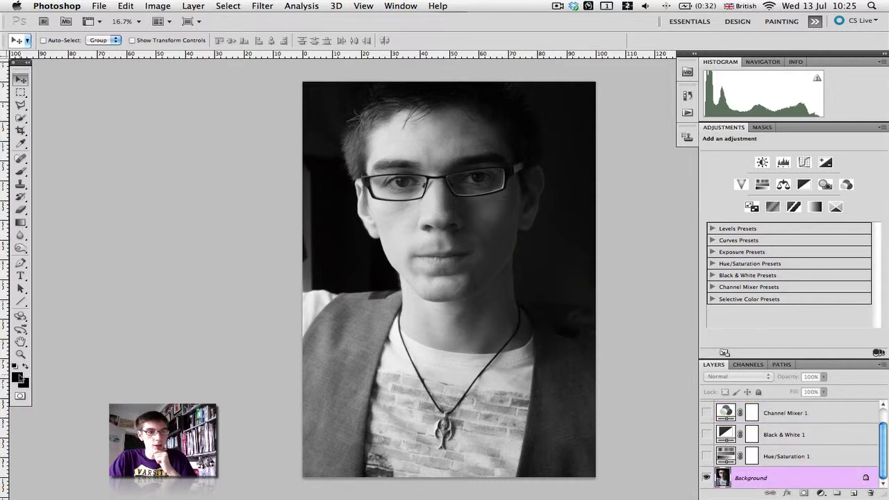
# Step: Select the Brush tool and target the top Desat layer to paint the background black
pyautogui.click(17, 375)
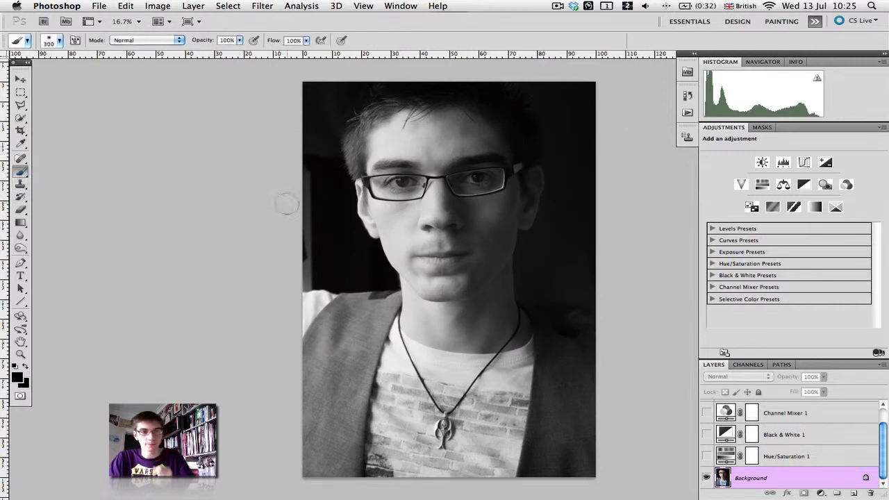
pyautogui.moveTo(303, 182)
pyautogui.write('desat')
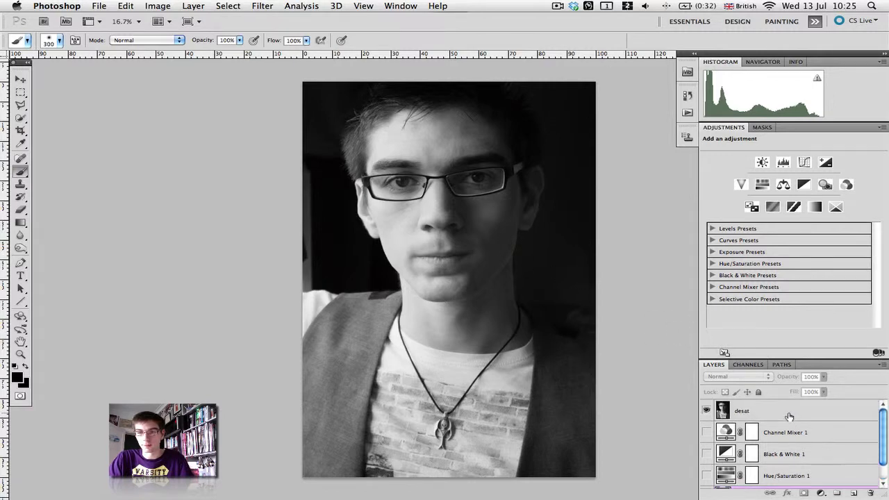
pyautogui.click(742, 411)
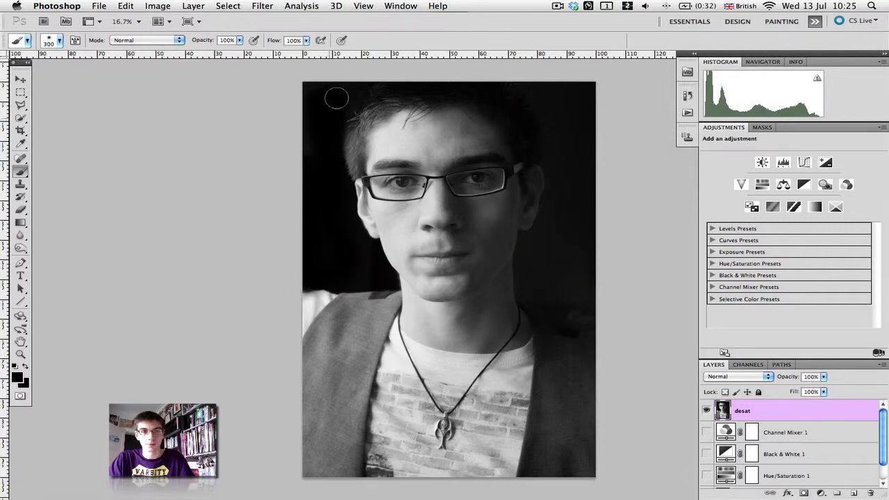
pyautogui.moveTo(47, 292)
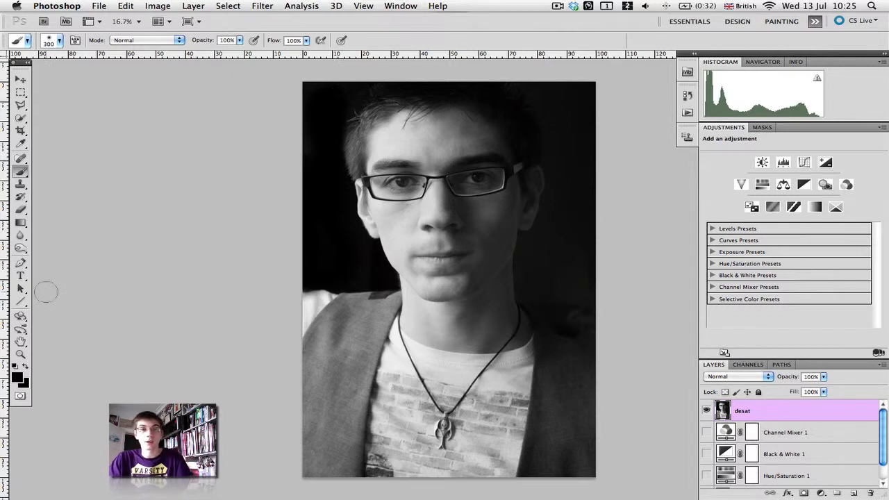